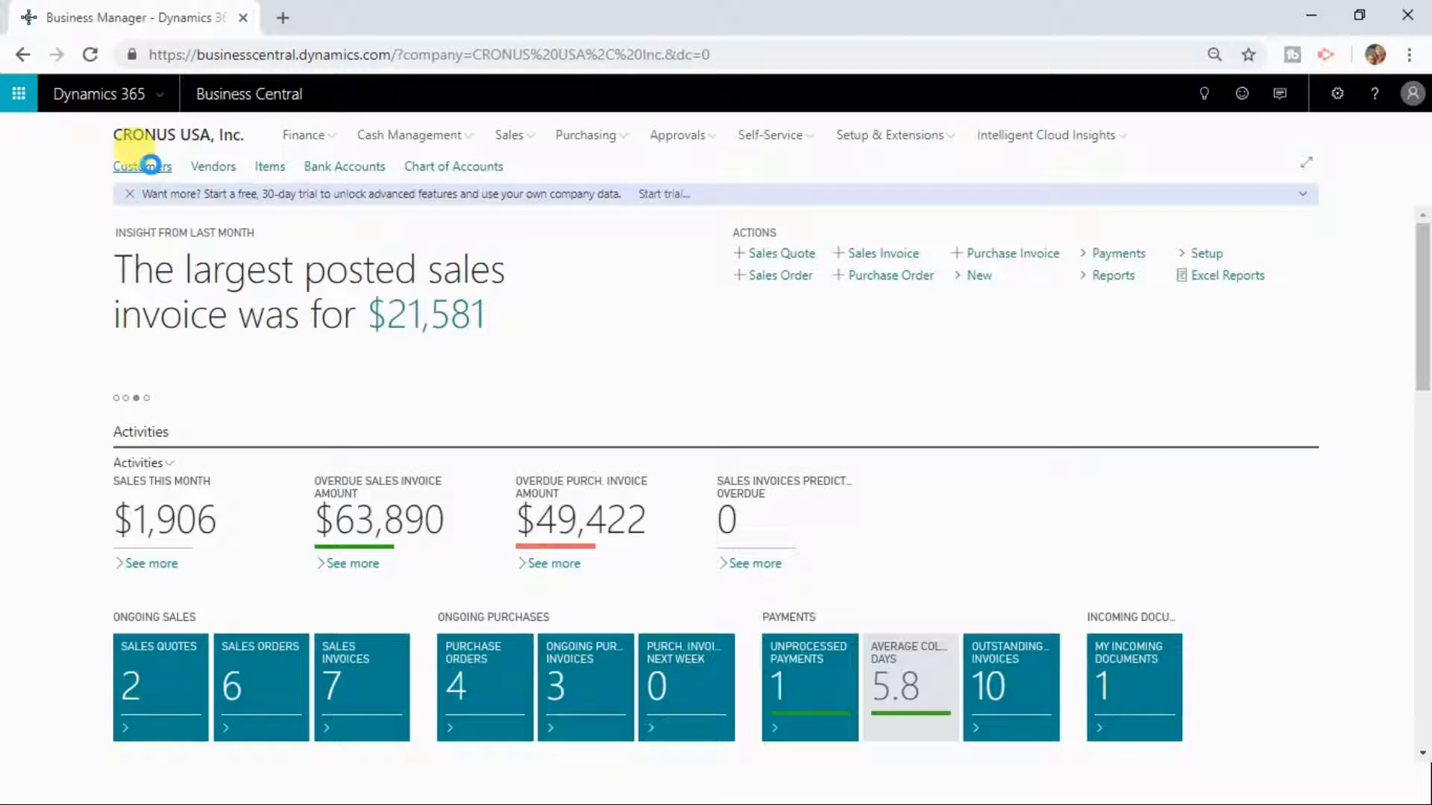
Open the Customers list and show the Settings menu with Personalize and My Settings
{"action": "left_click", "coordinate": [141, 165]}
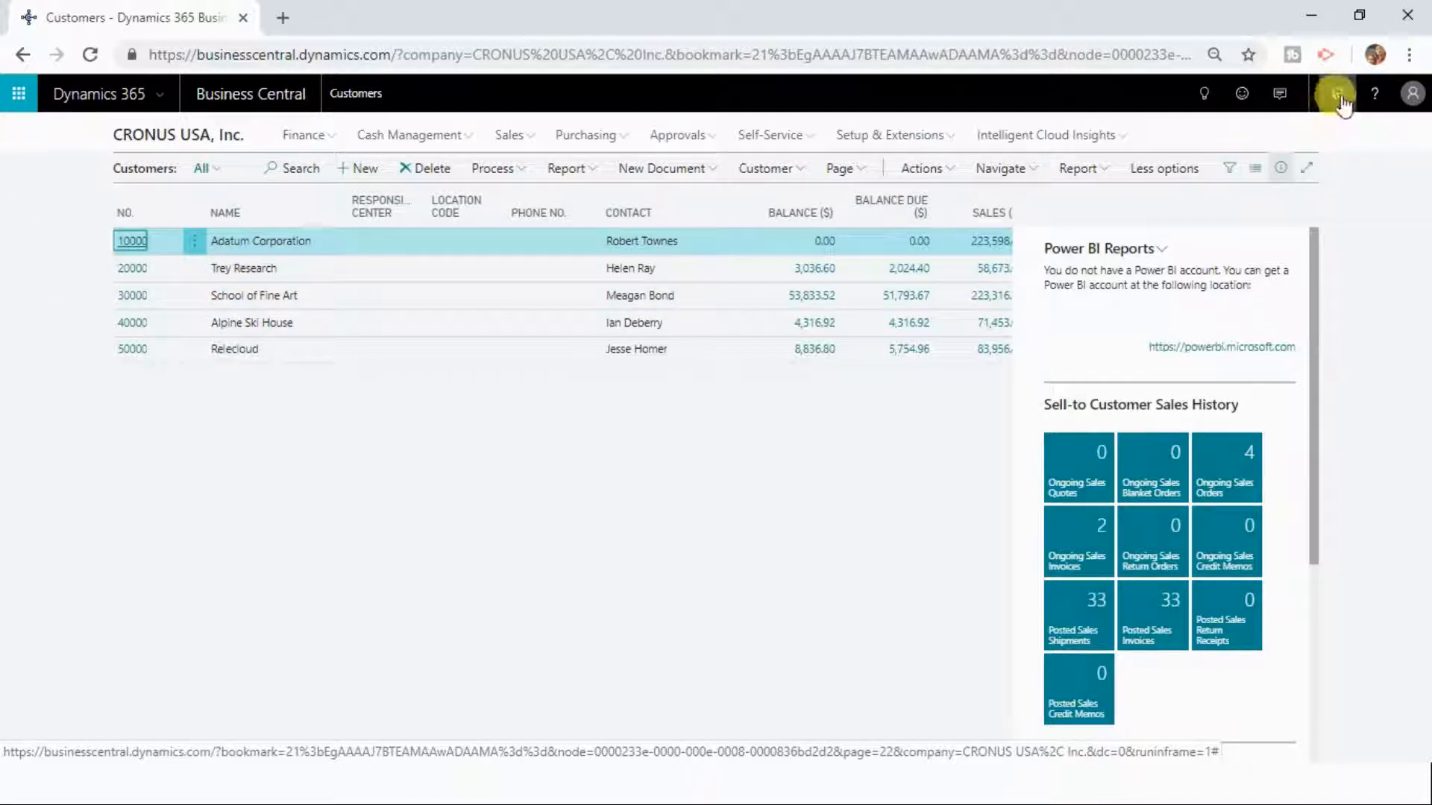
{"action": "left_click", "coordinate": [1336, 92]}
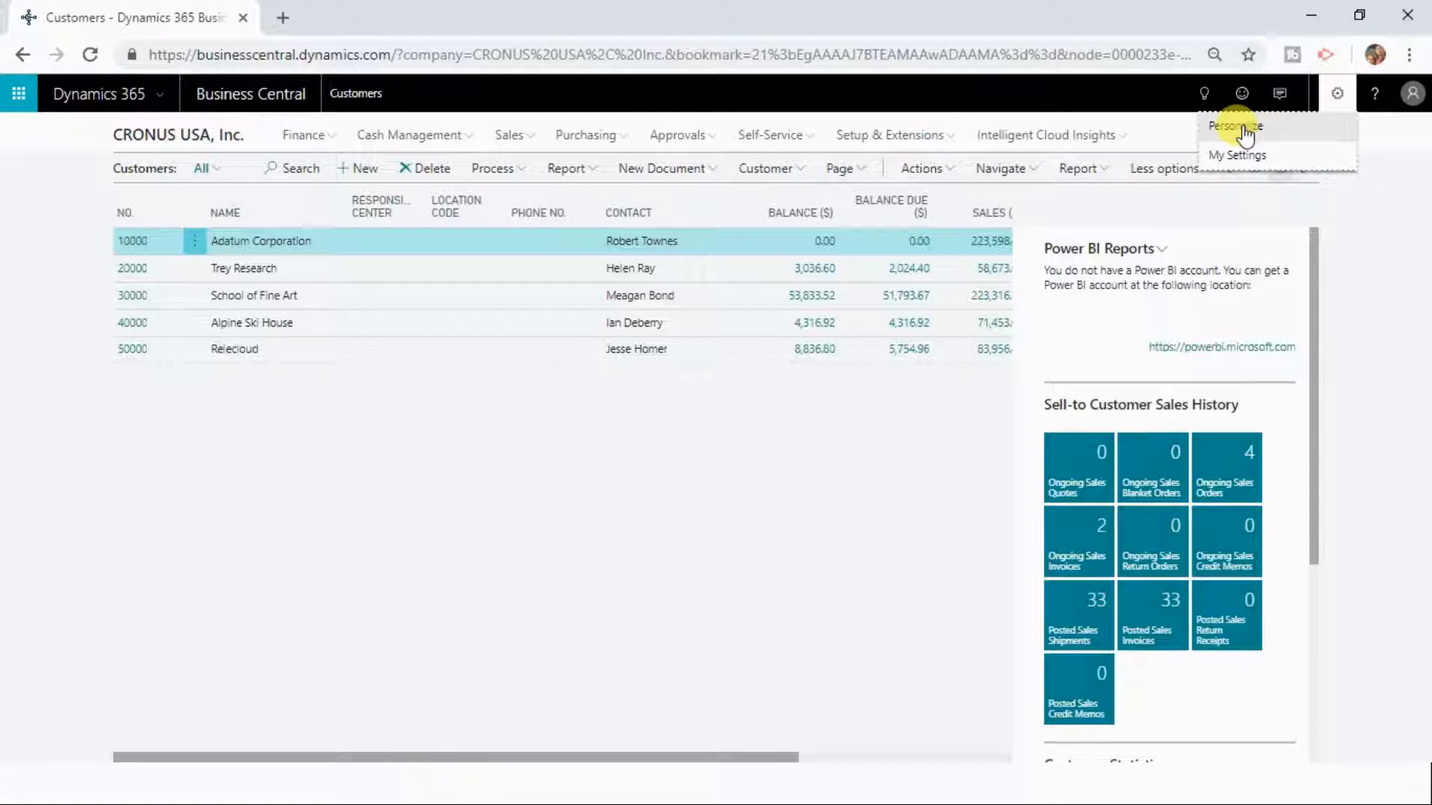
Enter personalization mode and hide the Responsibility Center and Location Code columns
{"action": "left_click", "coordinate": [1235, 125]}
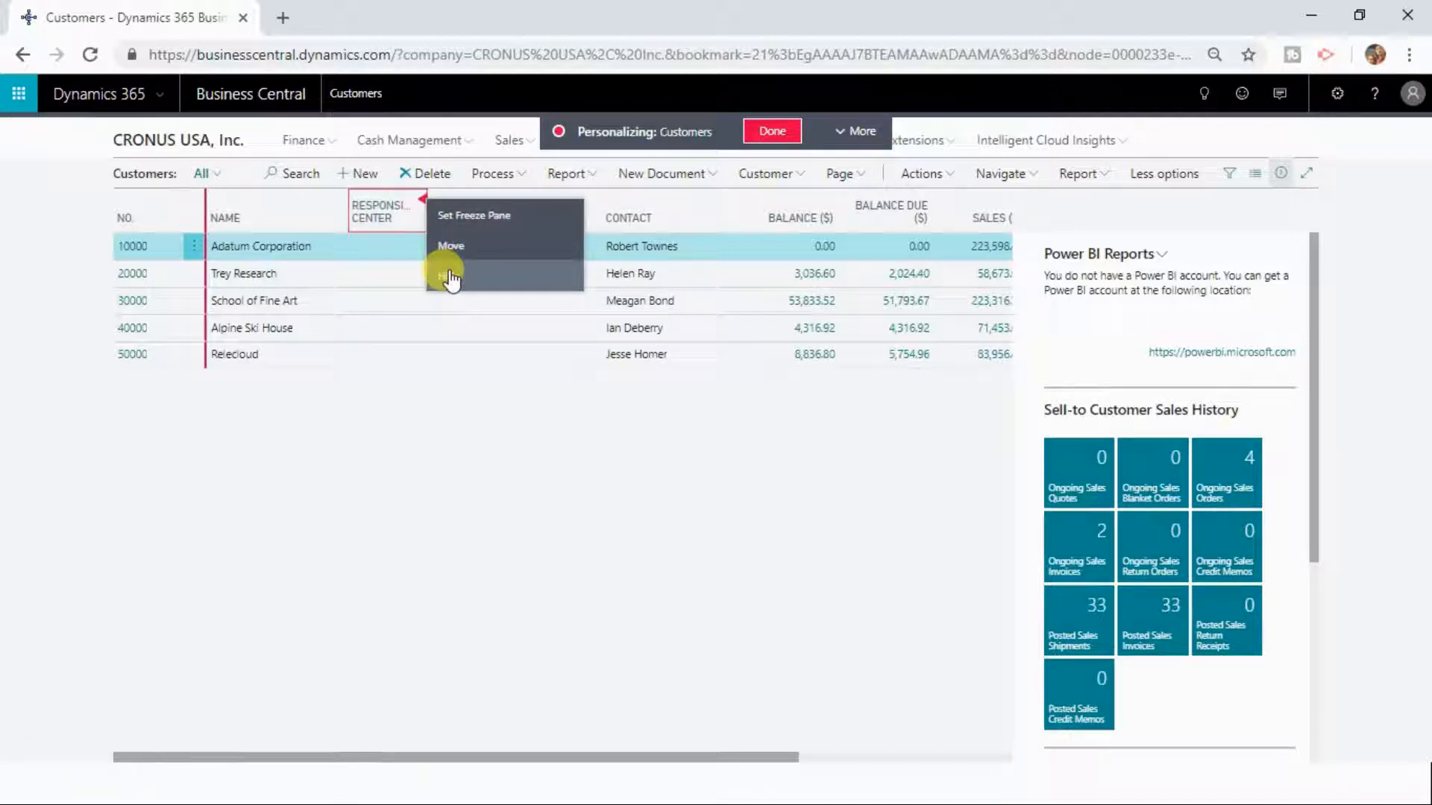
{"action": "left_click", "coordinate": [449, 274]}
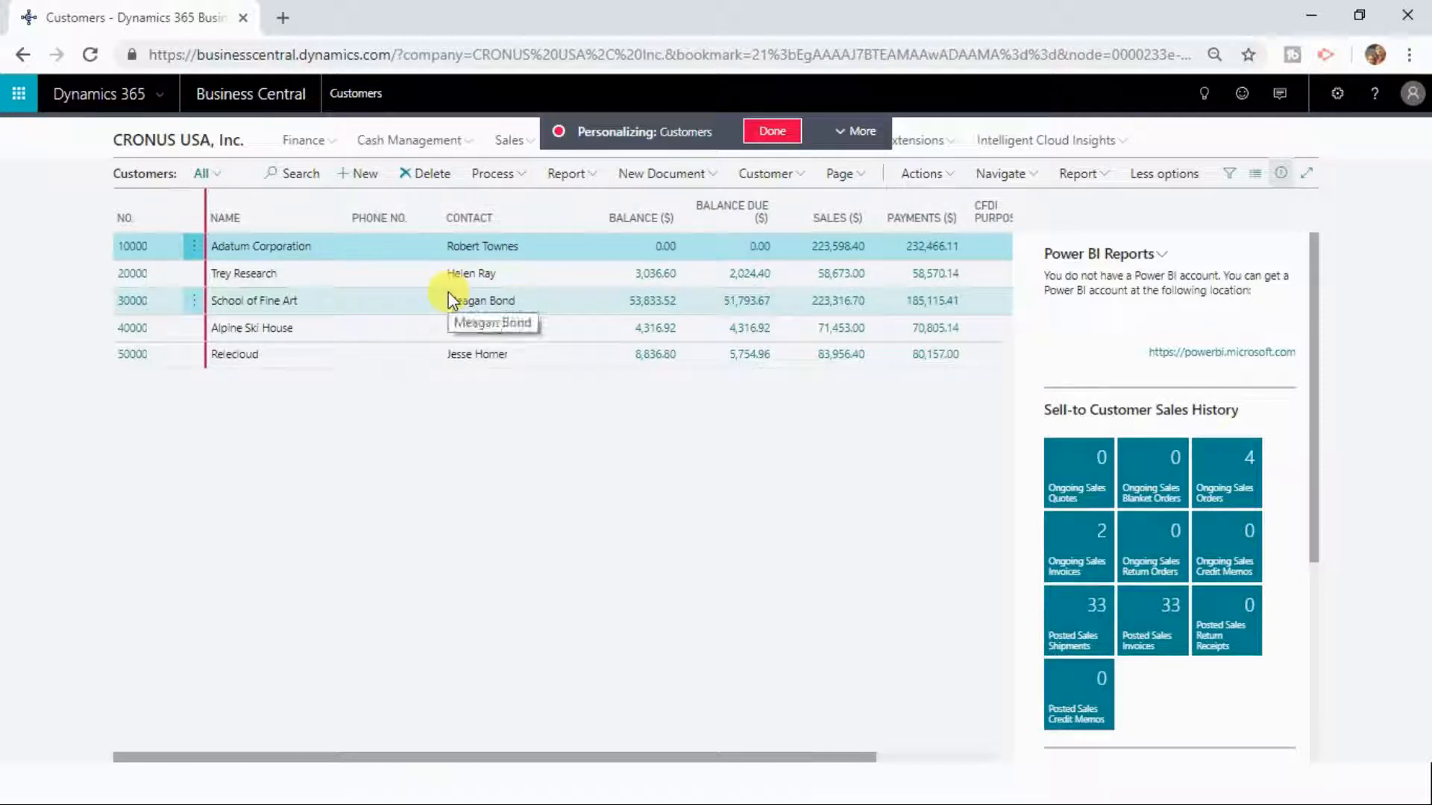
{"action": "mouse_move", "coordinate": [498, 283]}
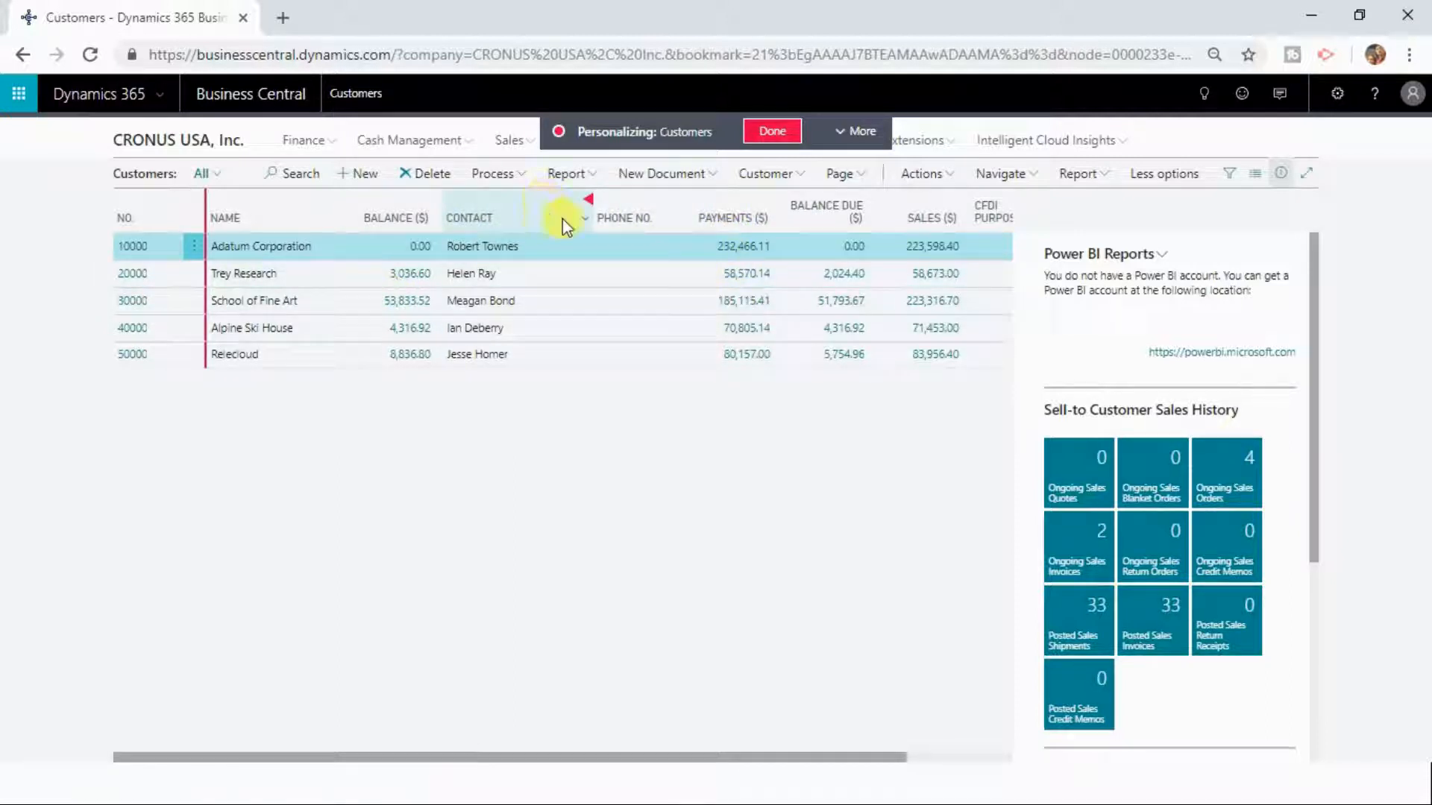
{"action": "mouse_move", "coordinate": [694, 218]}
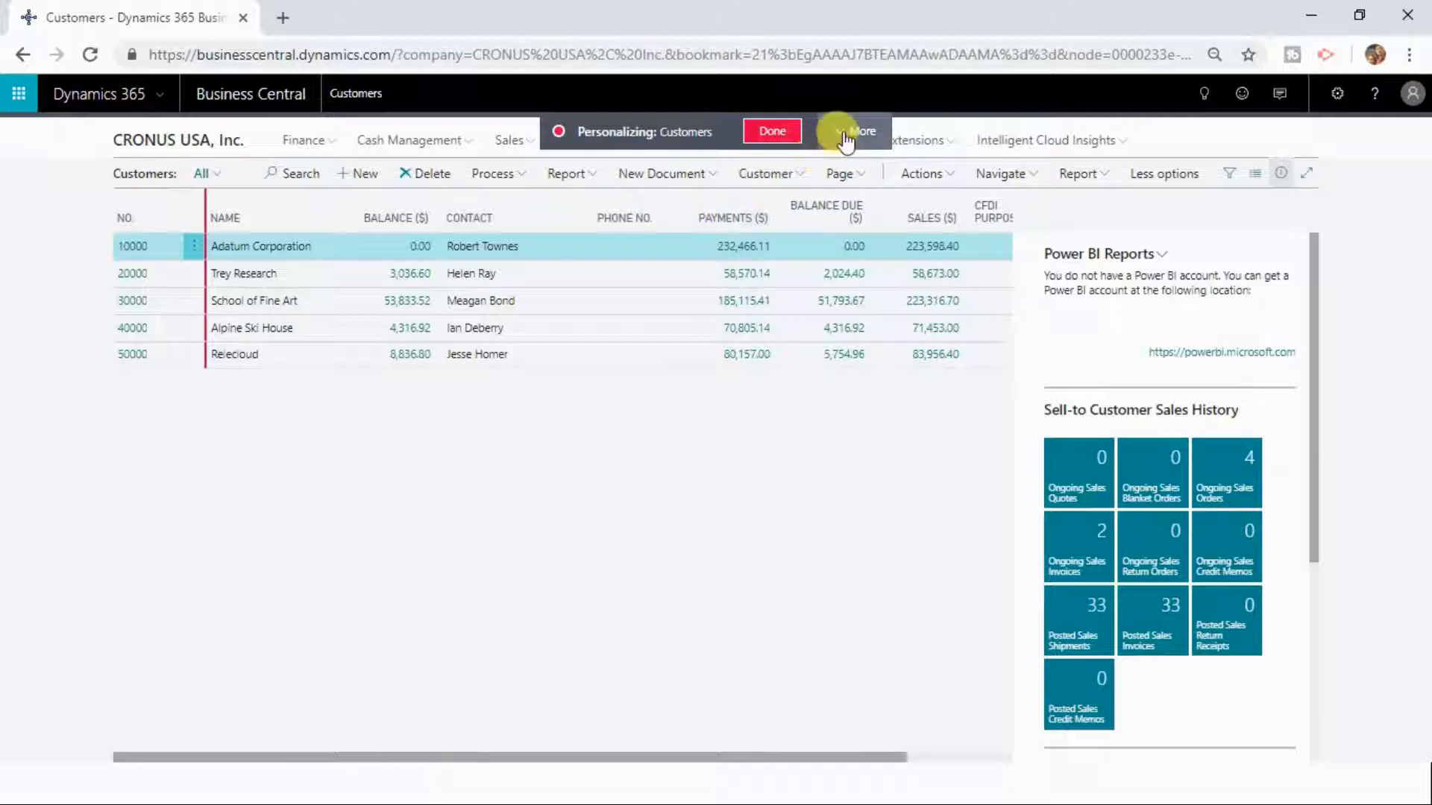
Add the ZIP Code and Blocked fields from the Add Field to Page pane into the list
{"action": "left_click", "coordinate": [857, 131]}
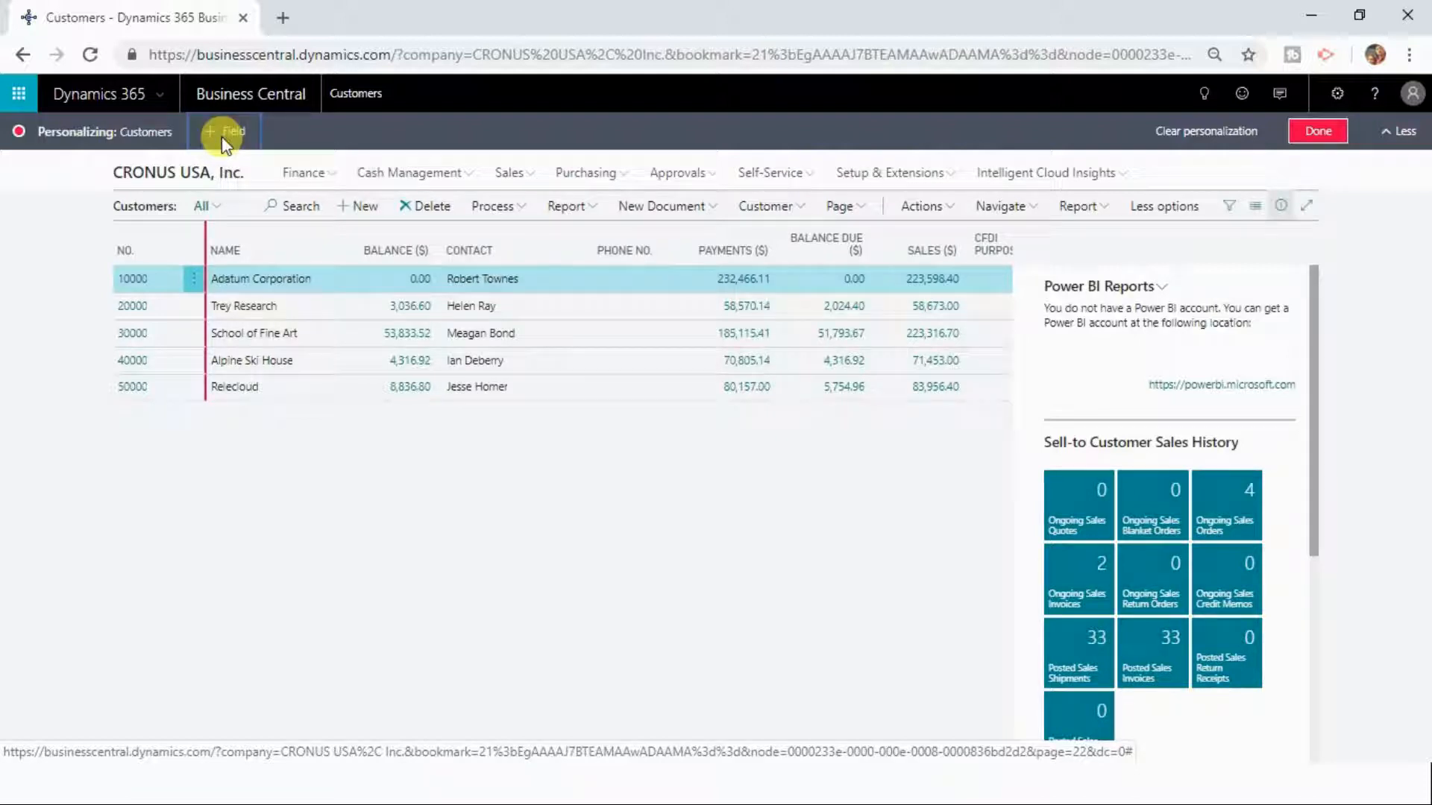
{"action": "left_click", "coordinate": [225, 131]}
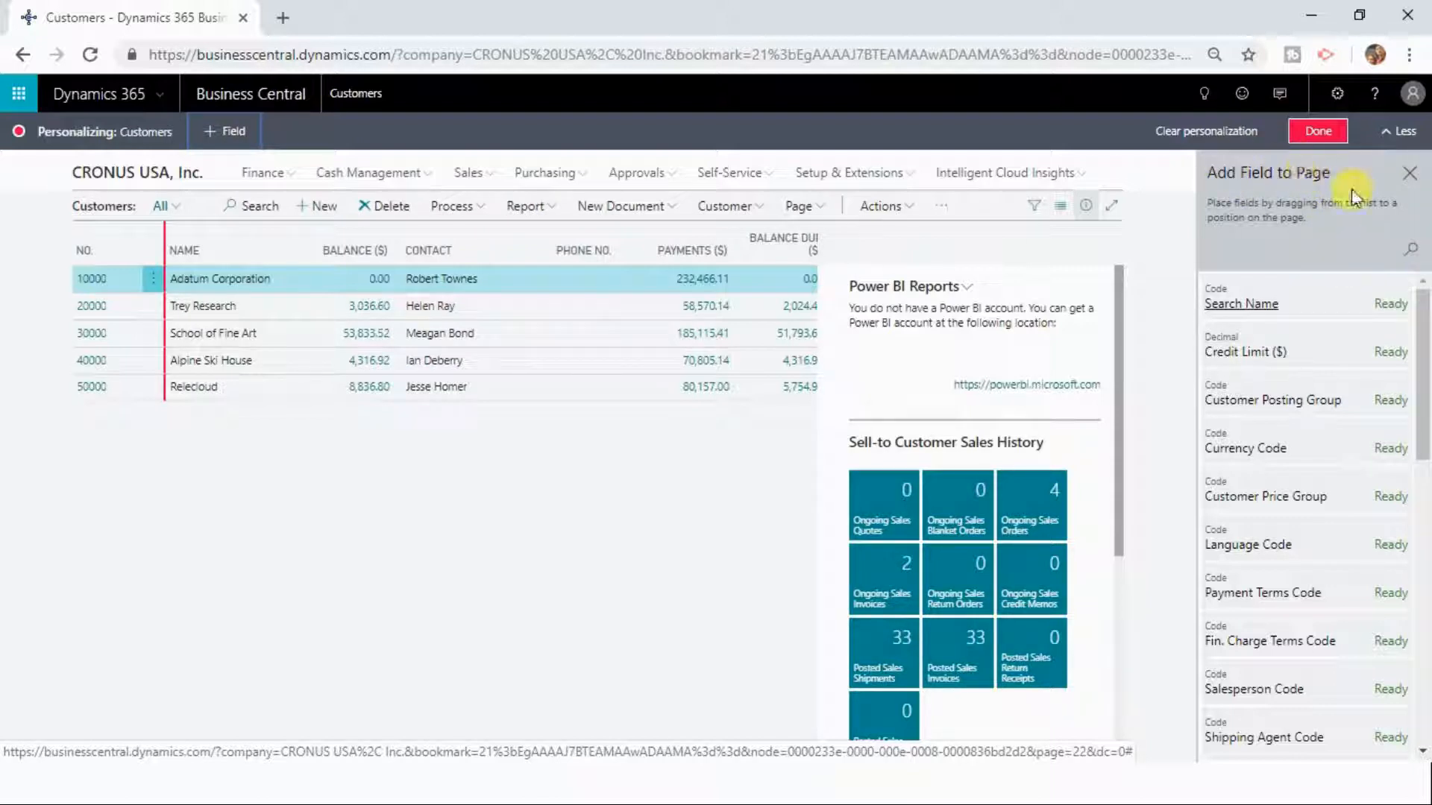
{"action": "mouse_move", "coordinate": [1373, 683]}
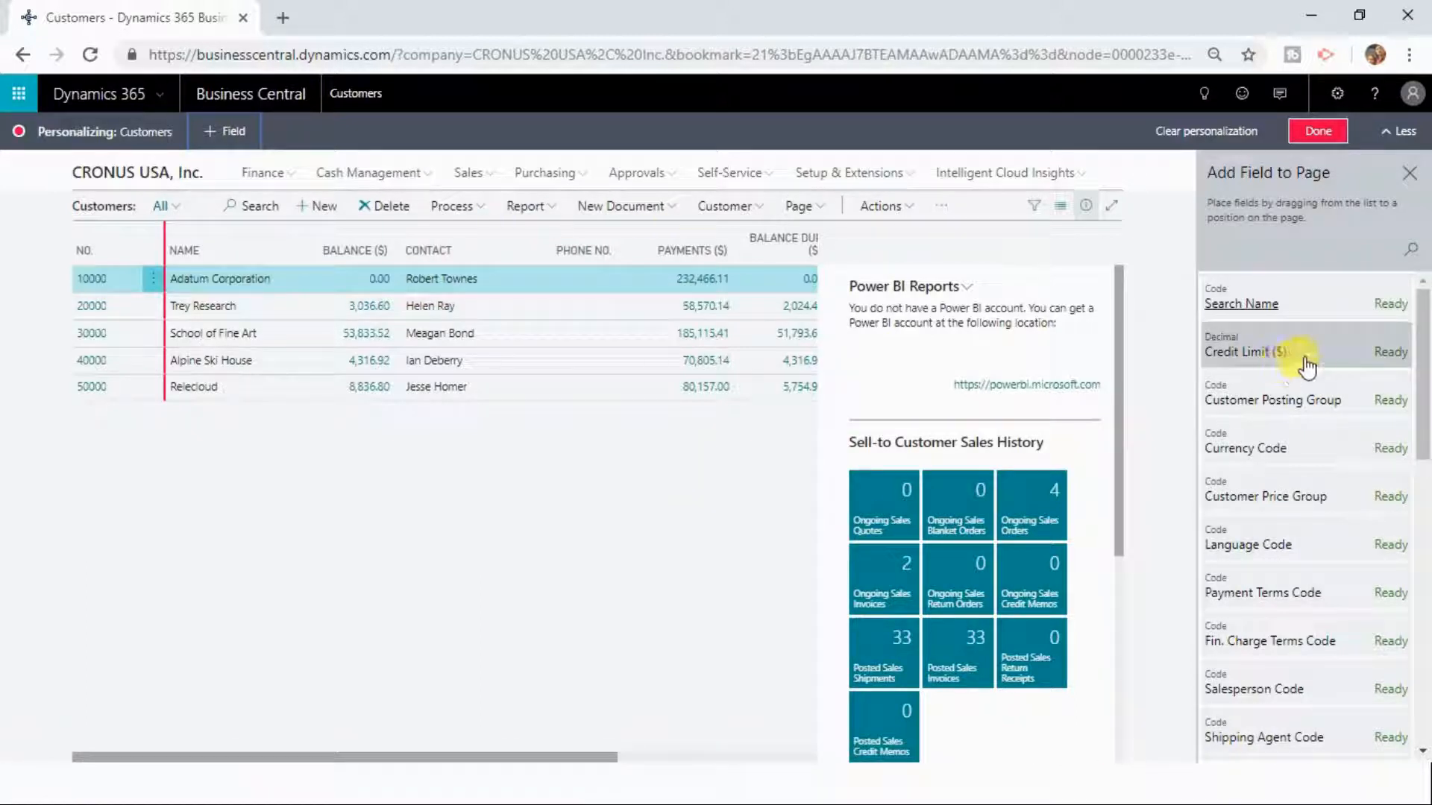
{"action": "scroll", "scroll_direction": "down", "scroll_amount": 3}
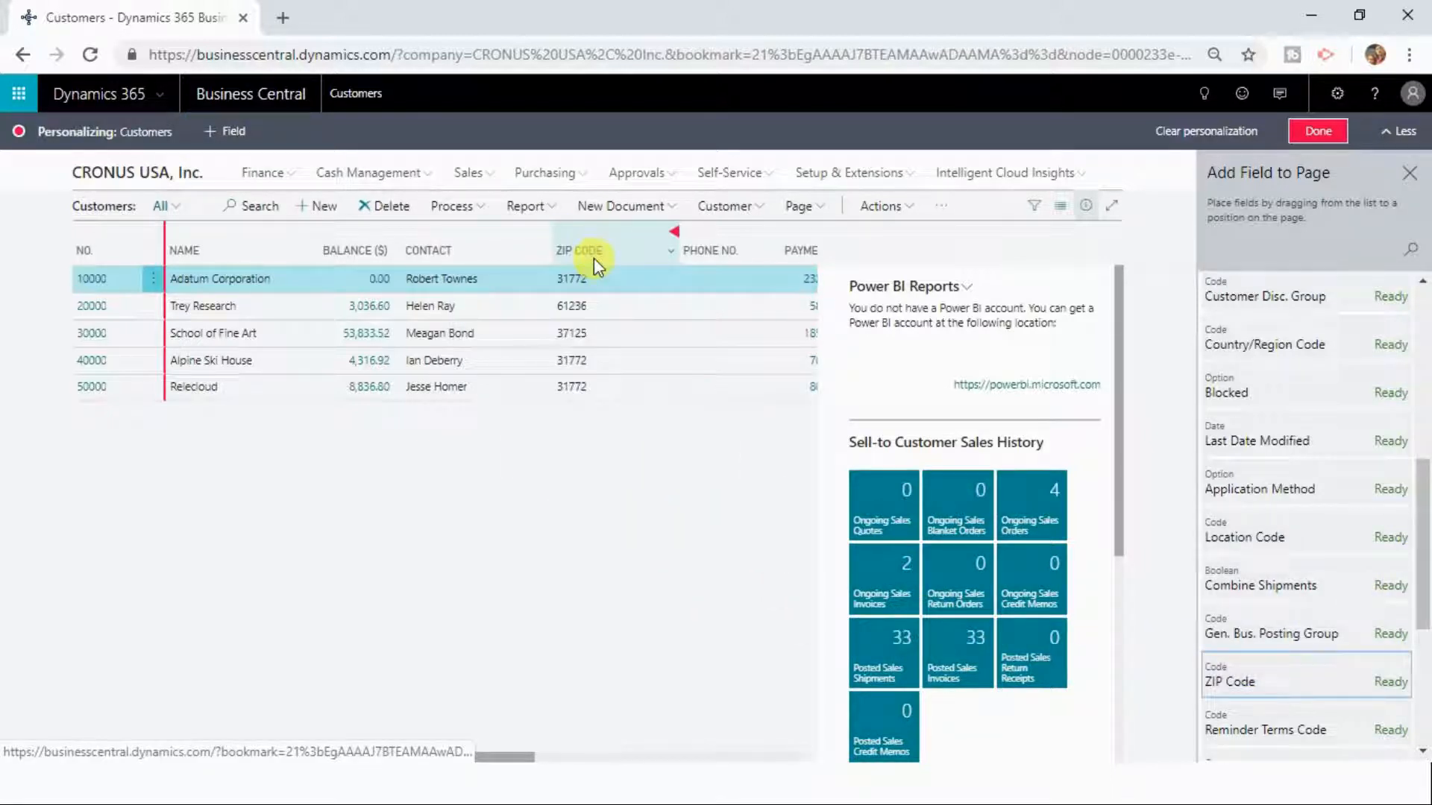
{"action": "scroll", "scroll_direction": "down", "scroll_amount": 3}
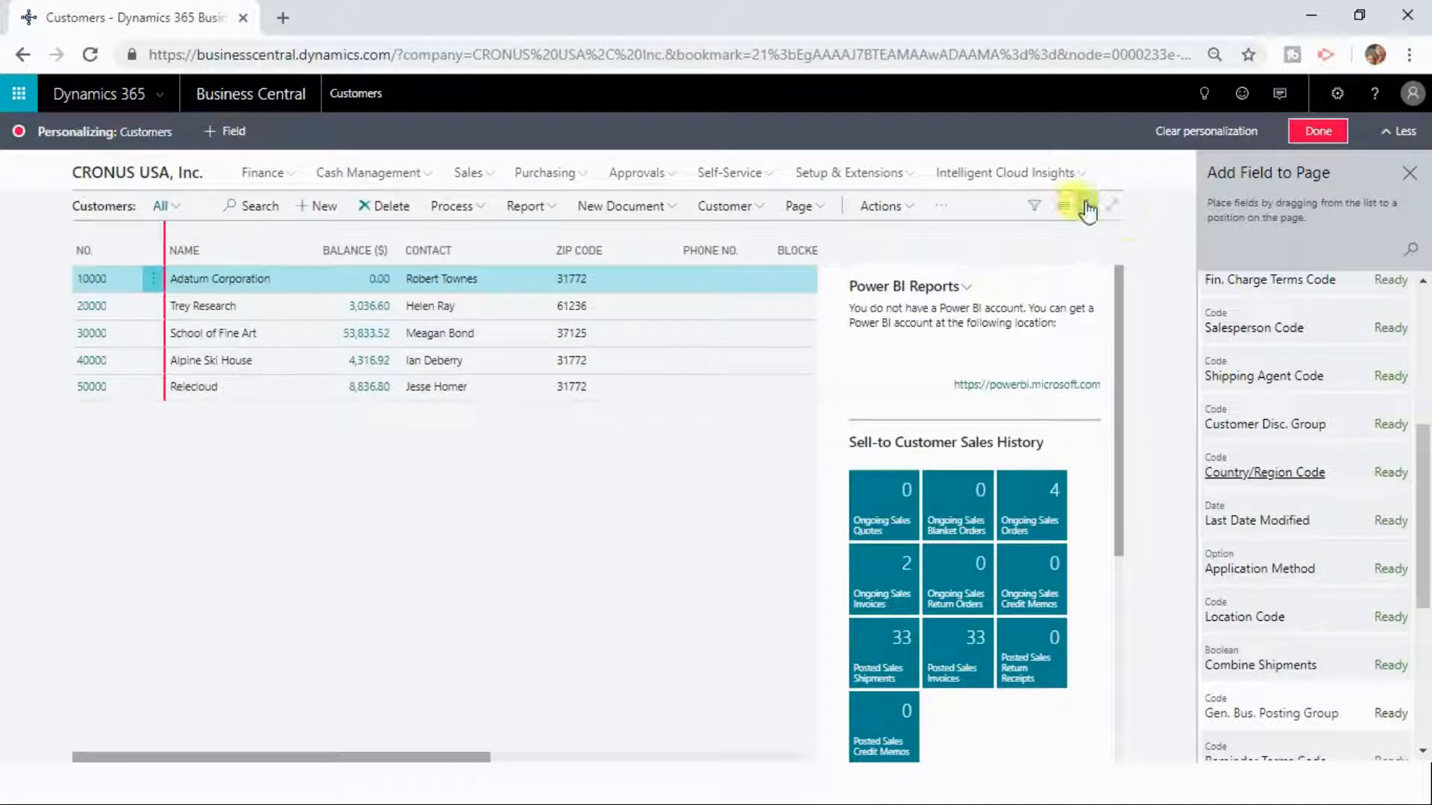
{"action": "left_click", "coordinate": [1061, 206]}
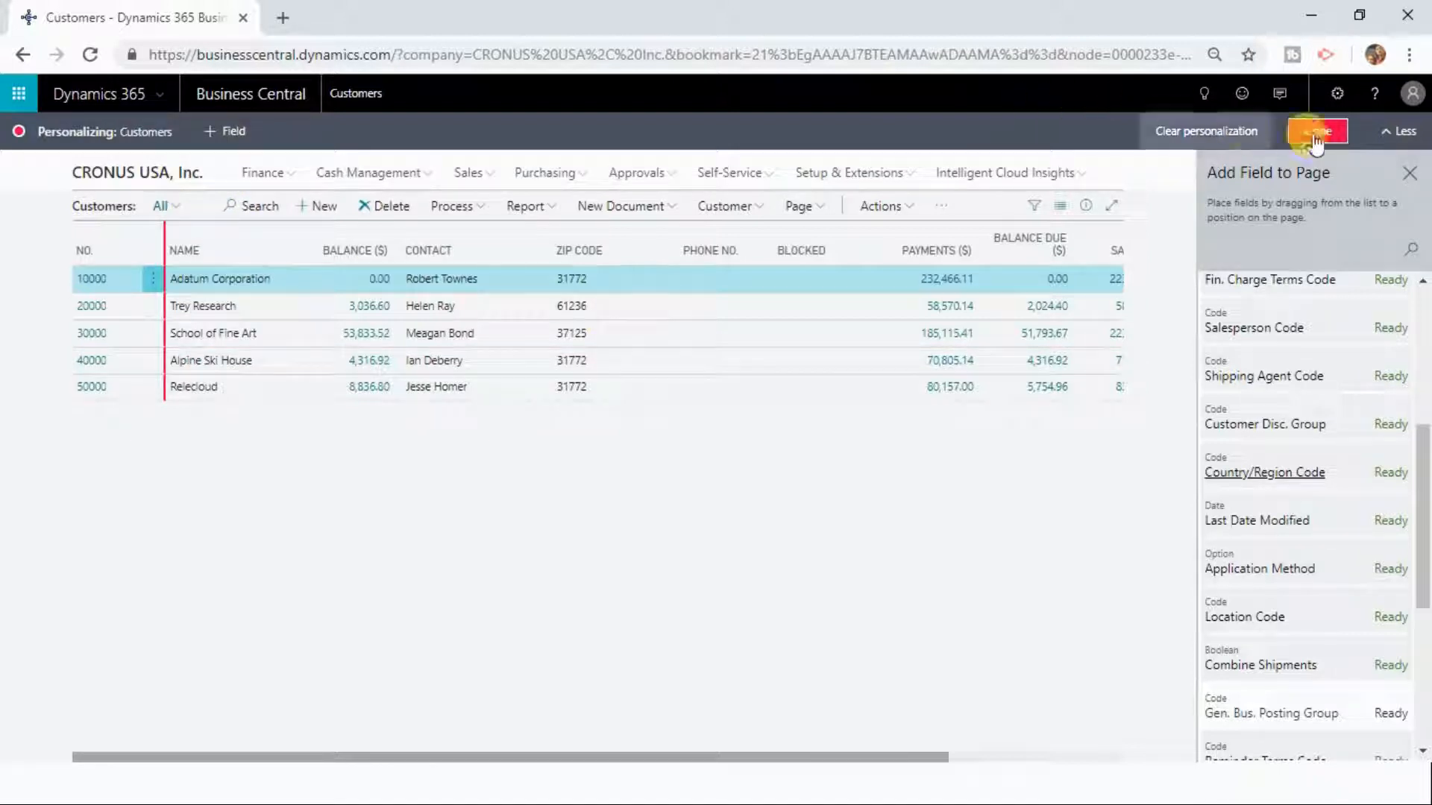
Finish personalizing with Done, keeping the customized Customers columns
{"action": "left_click", "coordinate": [1317, 131]}
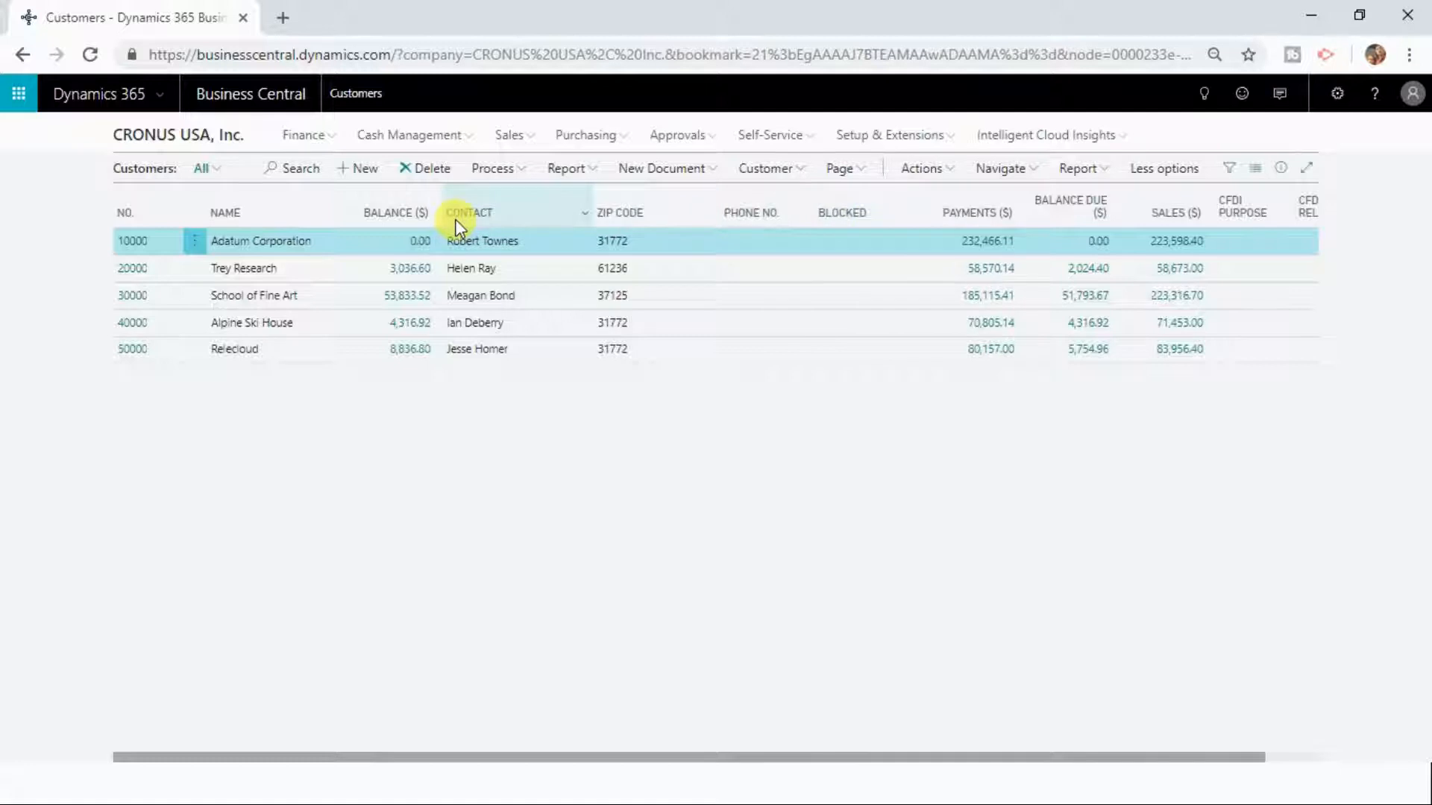
{"action": "mouse_move", "coordinate": [469, 213]}
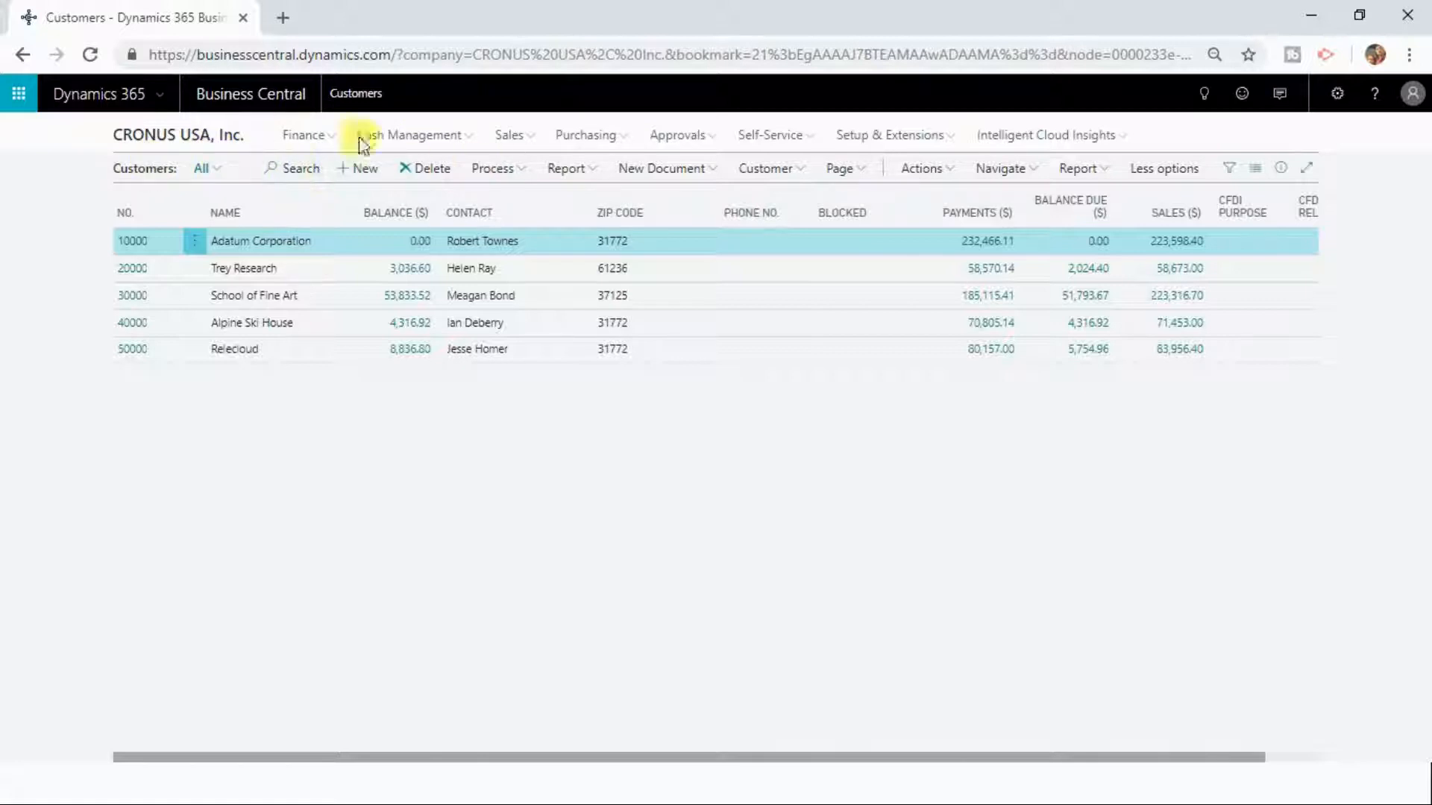
{"action": "mouse_move", "coordinate": [536, 212]}
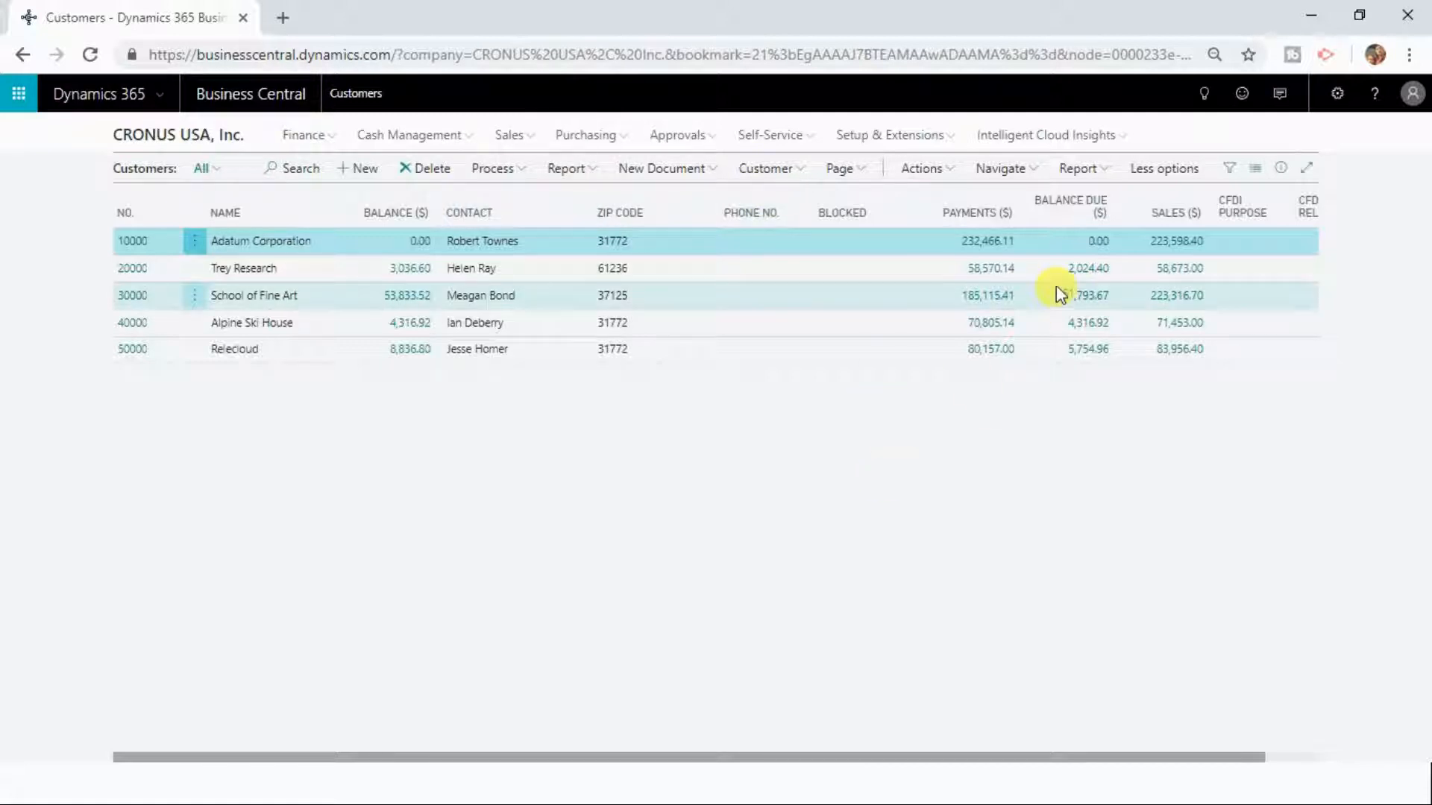
Re-enter personalization on the Customers list and show the More options
{"action": "left_click", "coordinate": [1336, 92]}
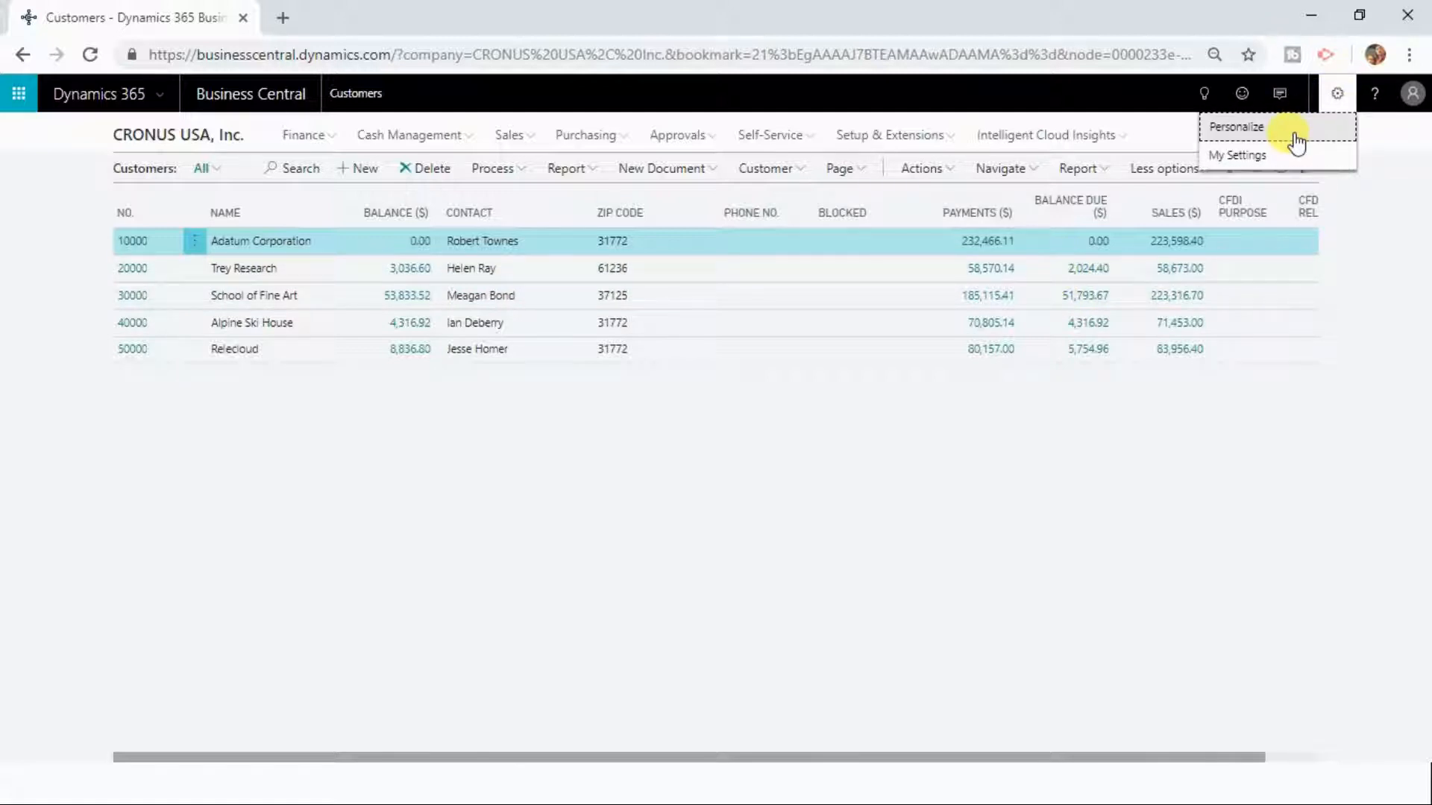
{"action": "left_click", "coordinate": [1235, 125]}
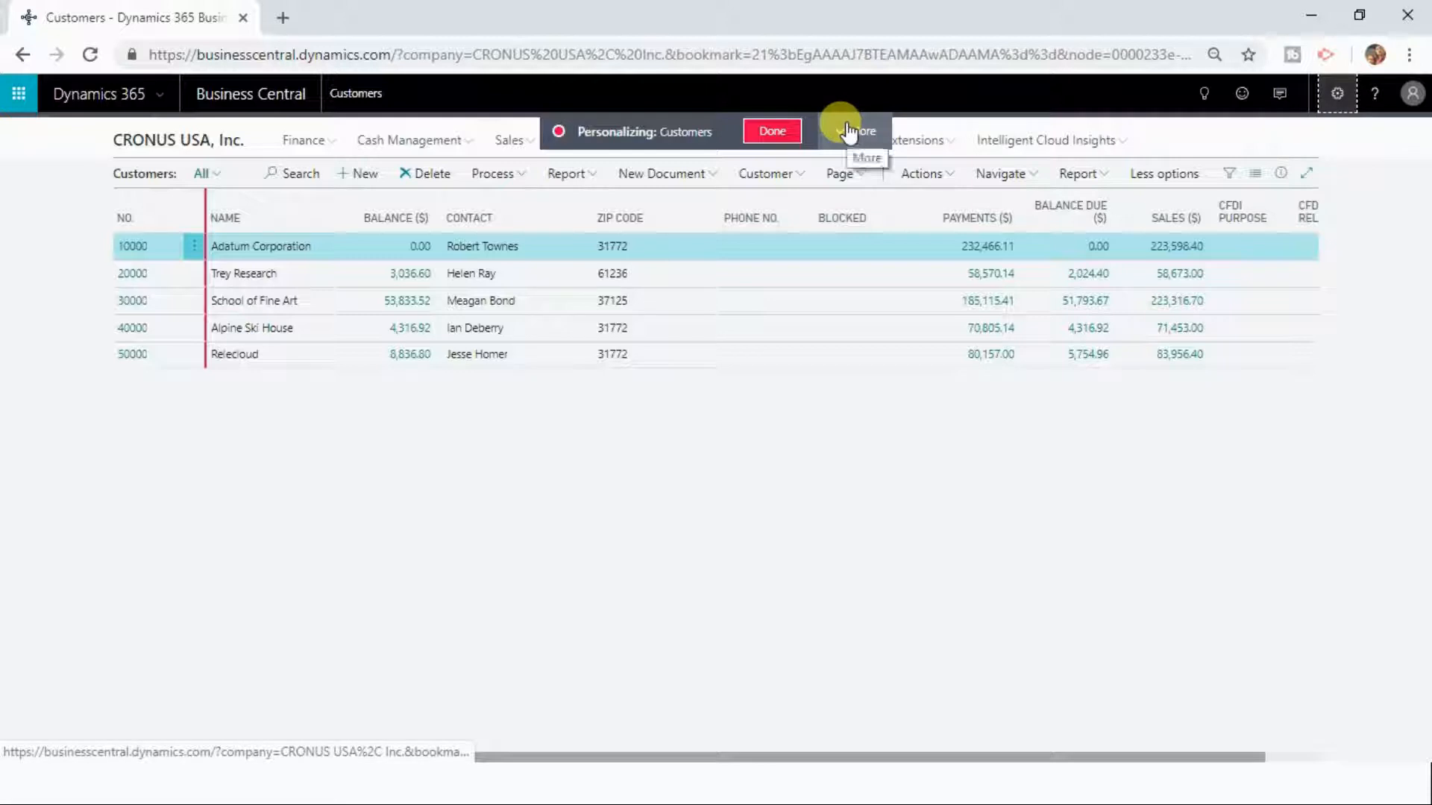
{"action": "left_click", "coordinate": [854, 131]}
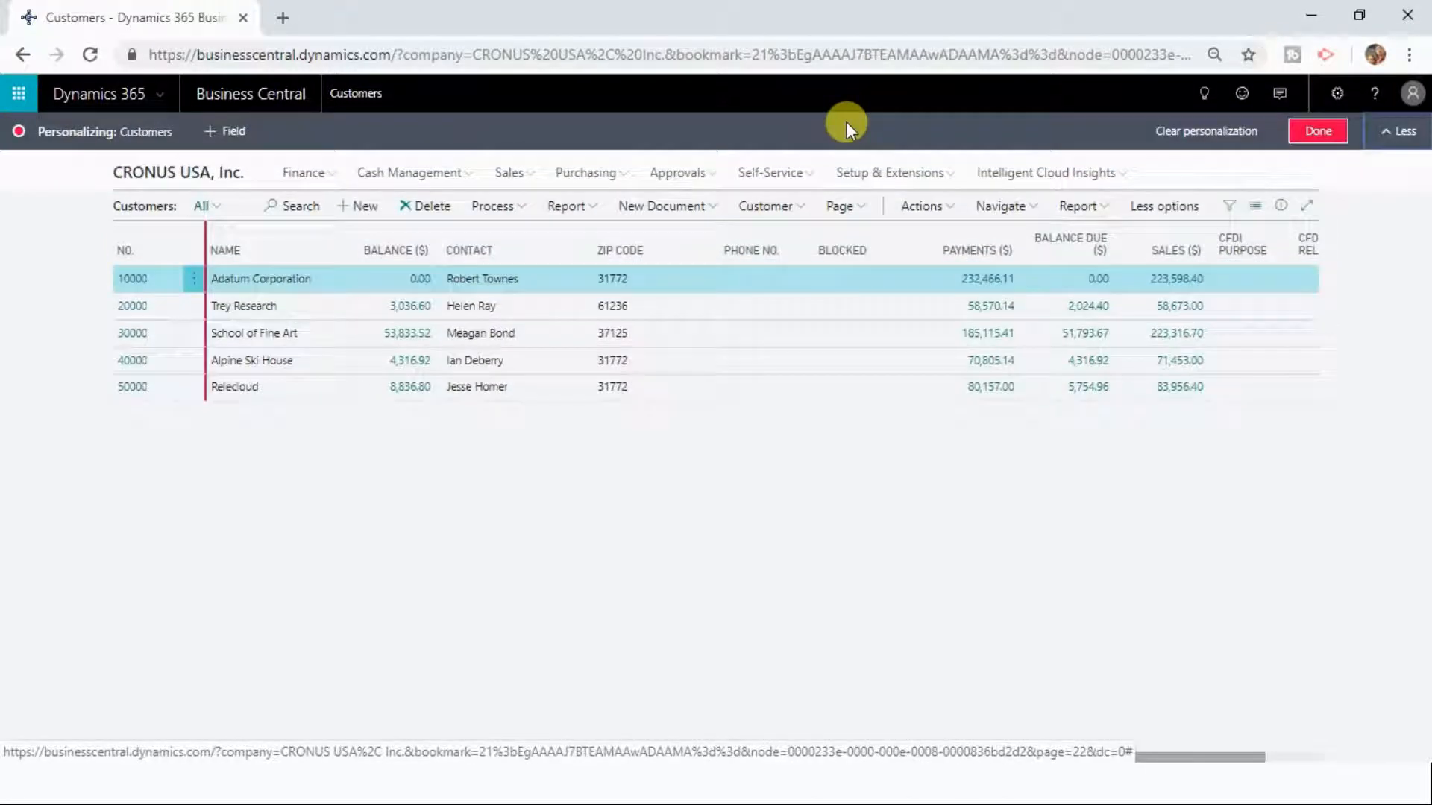
{"action": "mouse_move", "coordinate": [894, 136]}
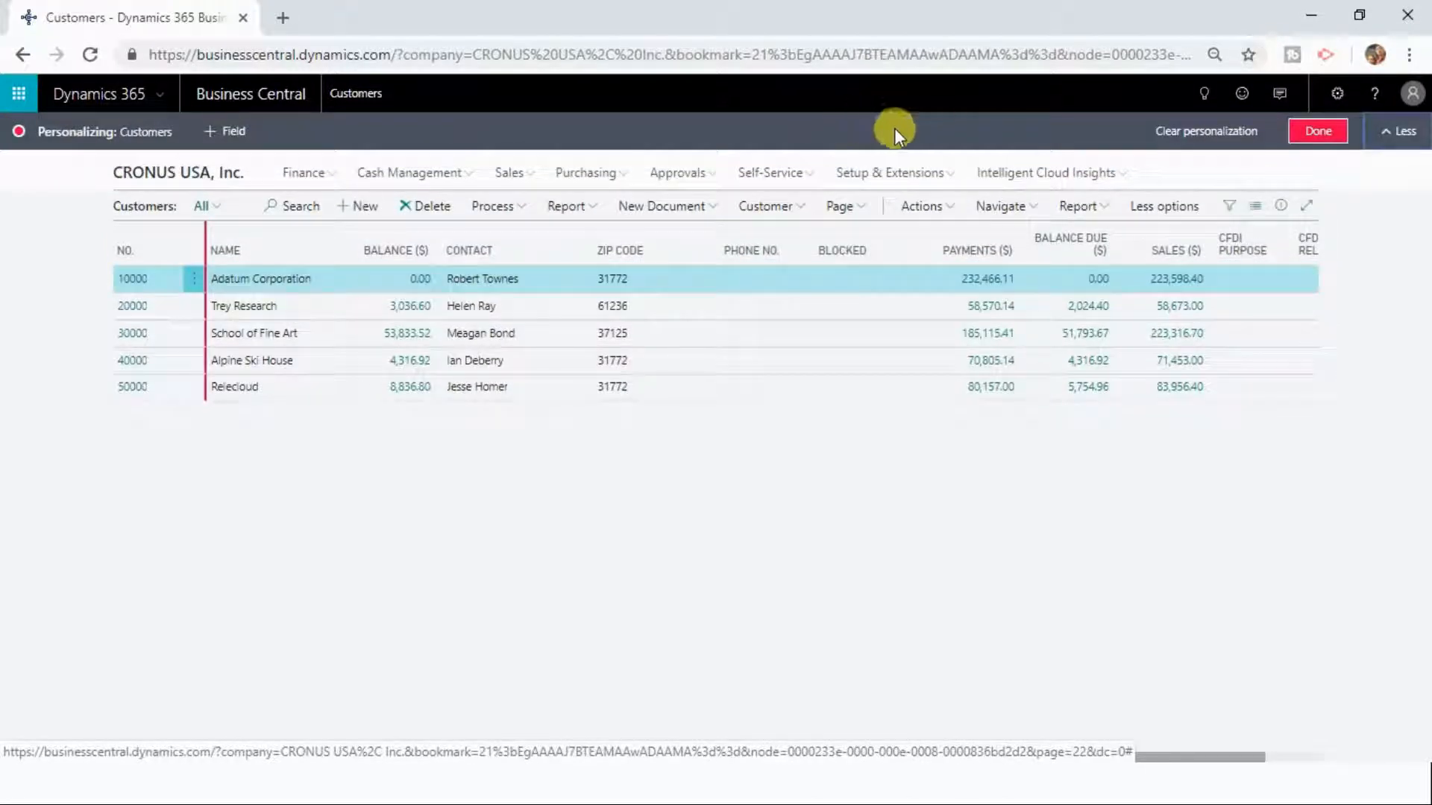
{"action": "mouse_move", "coordinate": [1205, 132]}
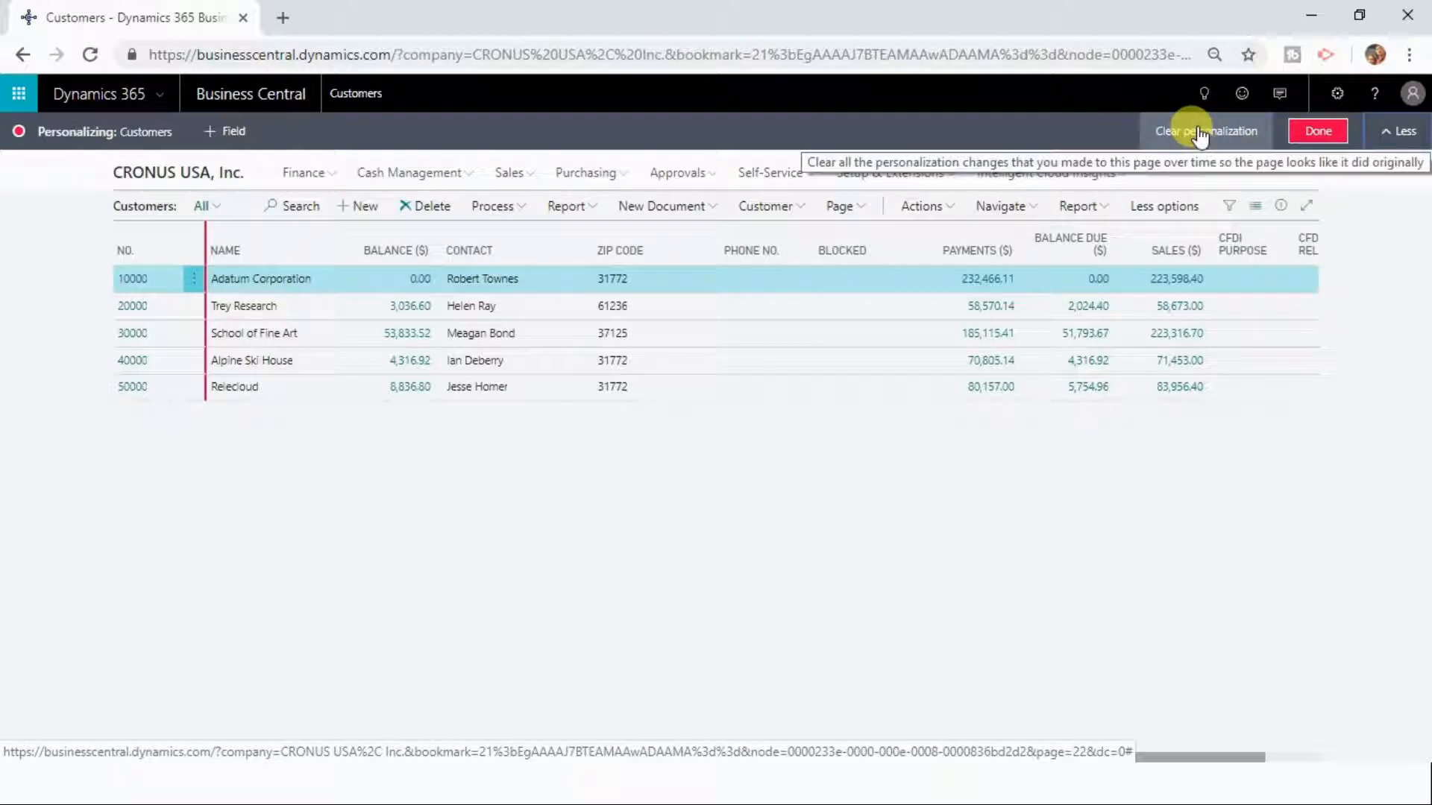
Clear all personalization, confirm with Yes, and finish with Done to restore the default layout
{"action": "left_click", "coordinate": [1206, 131]}
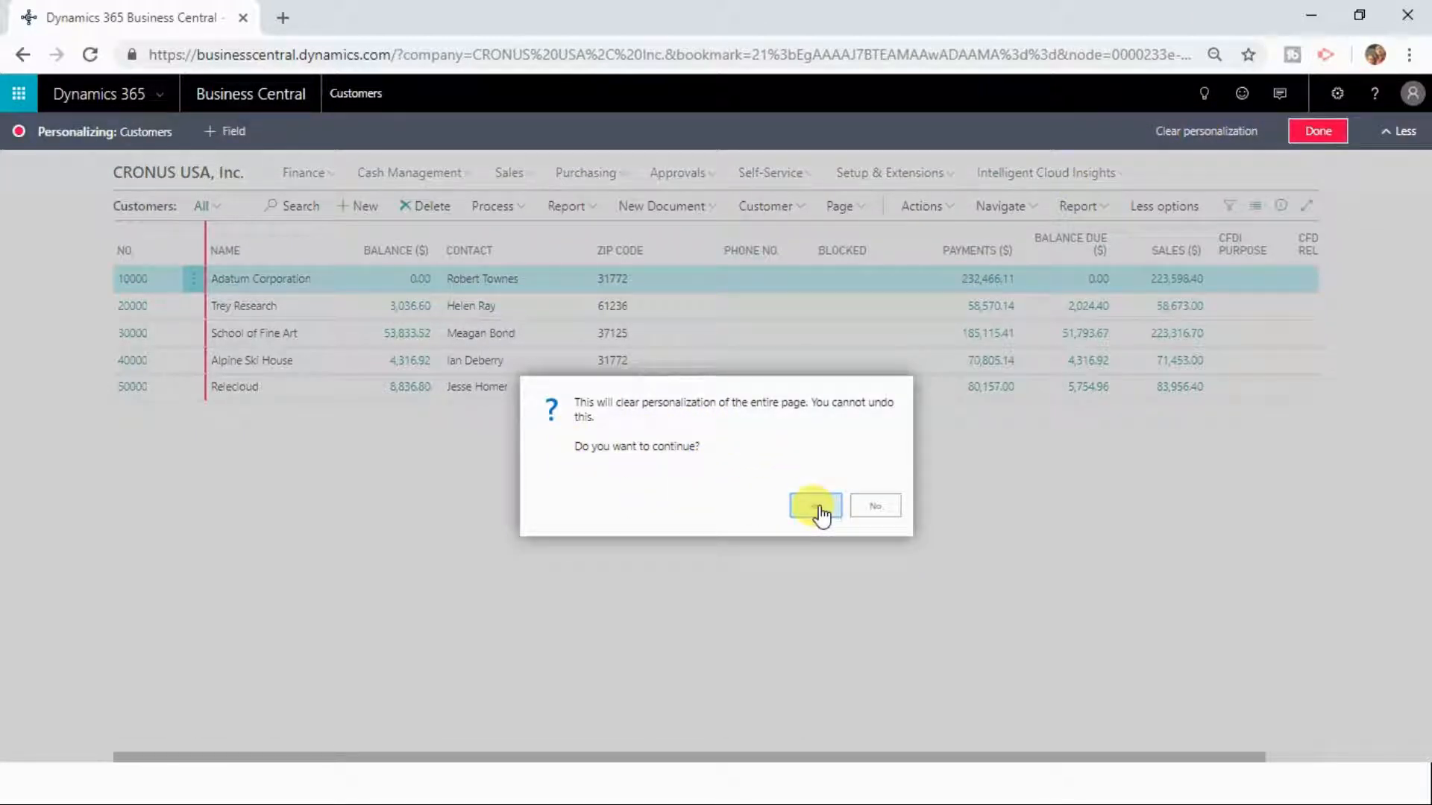
{"action": "left_click", "coordinate": [812, 505]}
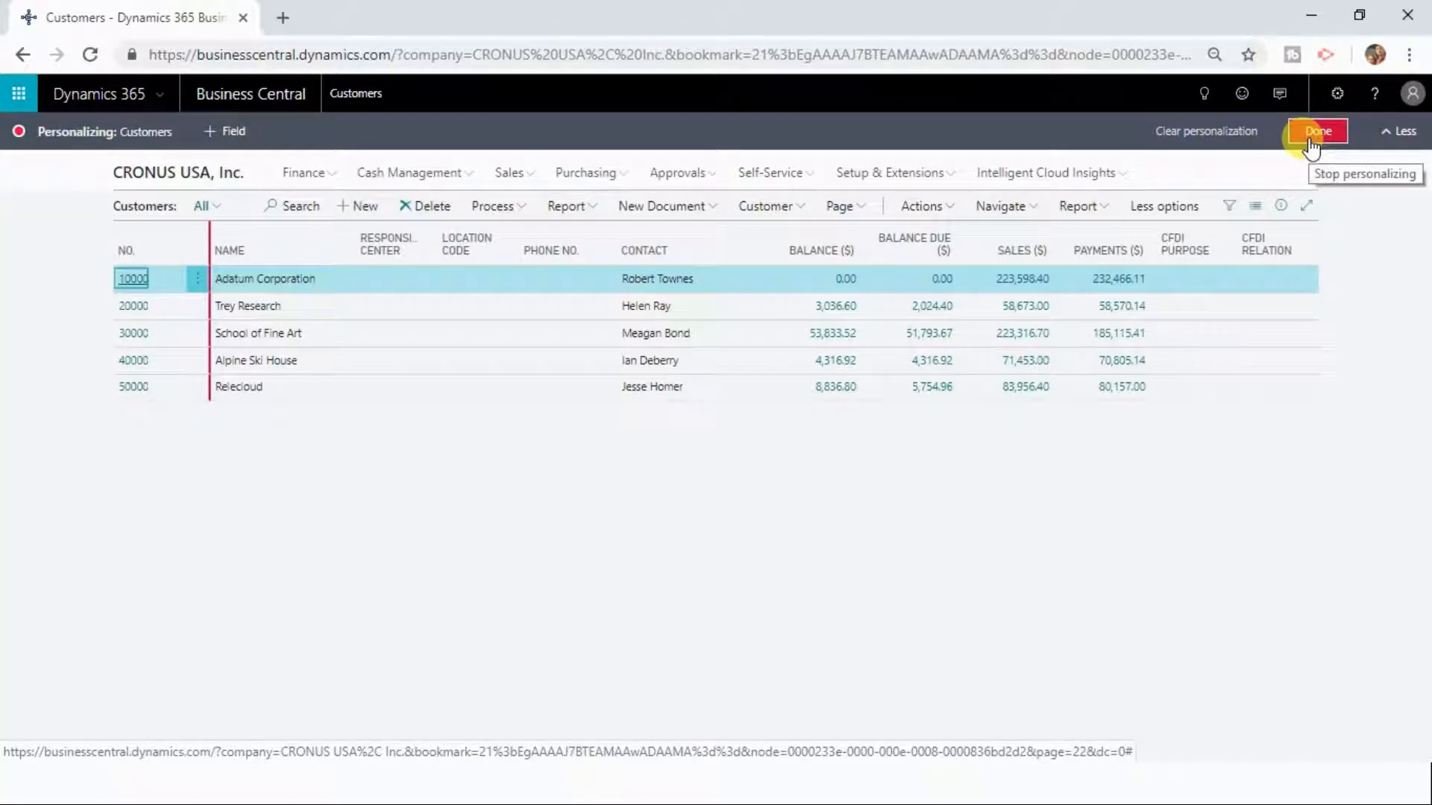
{"action": "left_click", "coordinate": [1316, 131]}
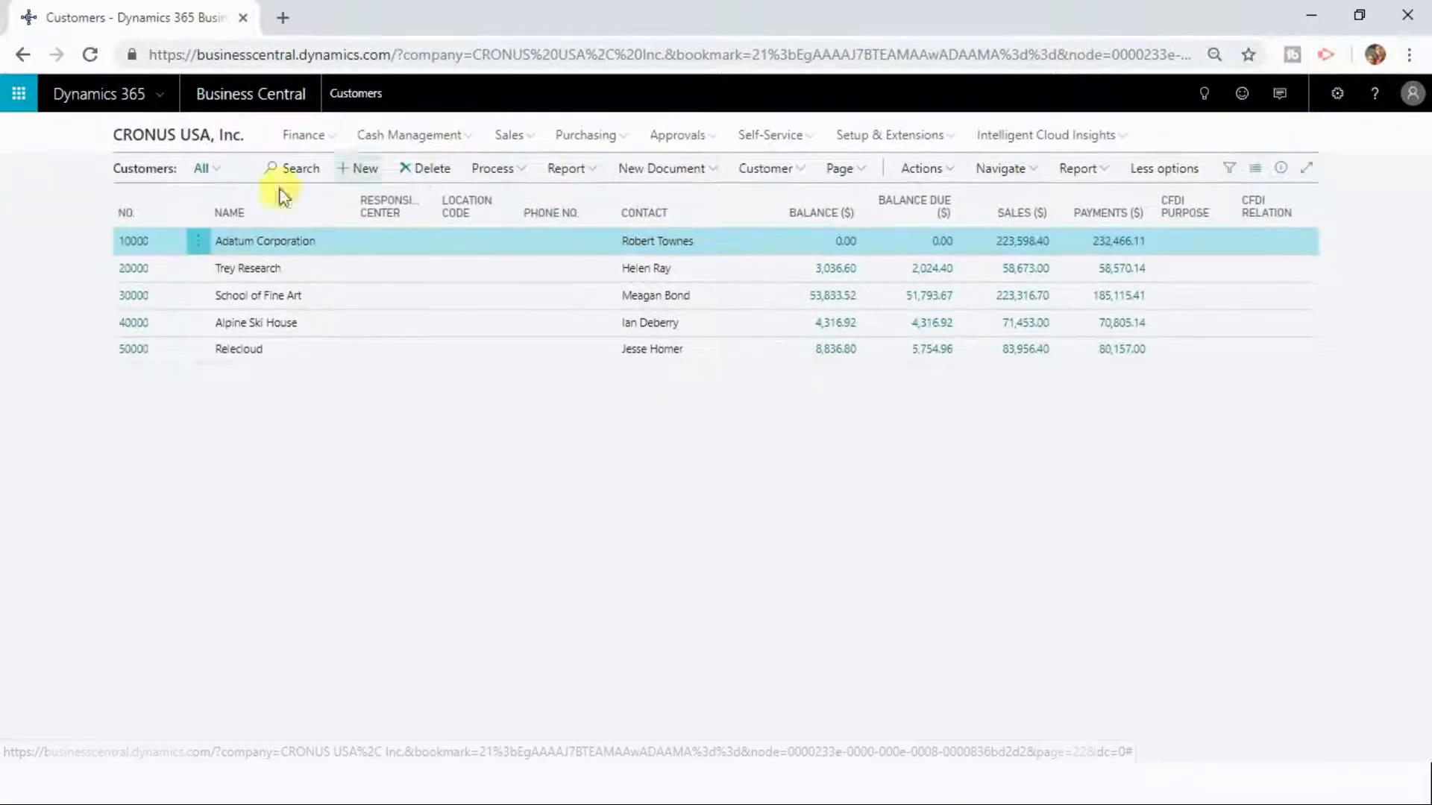
{"action": "mouse_move", "coordinate": [465, 225]}
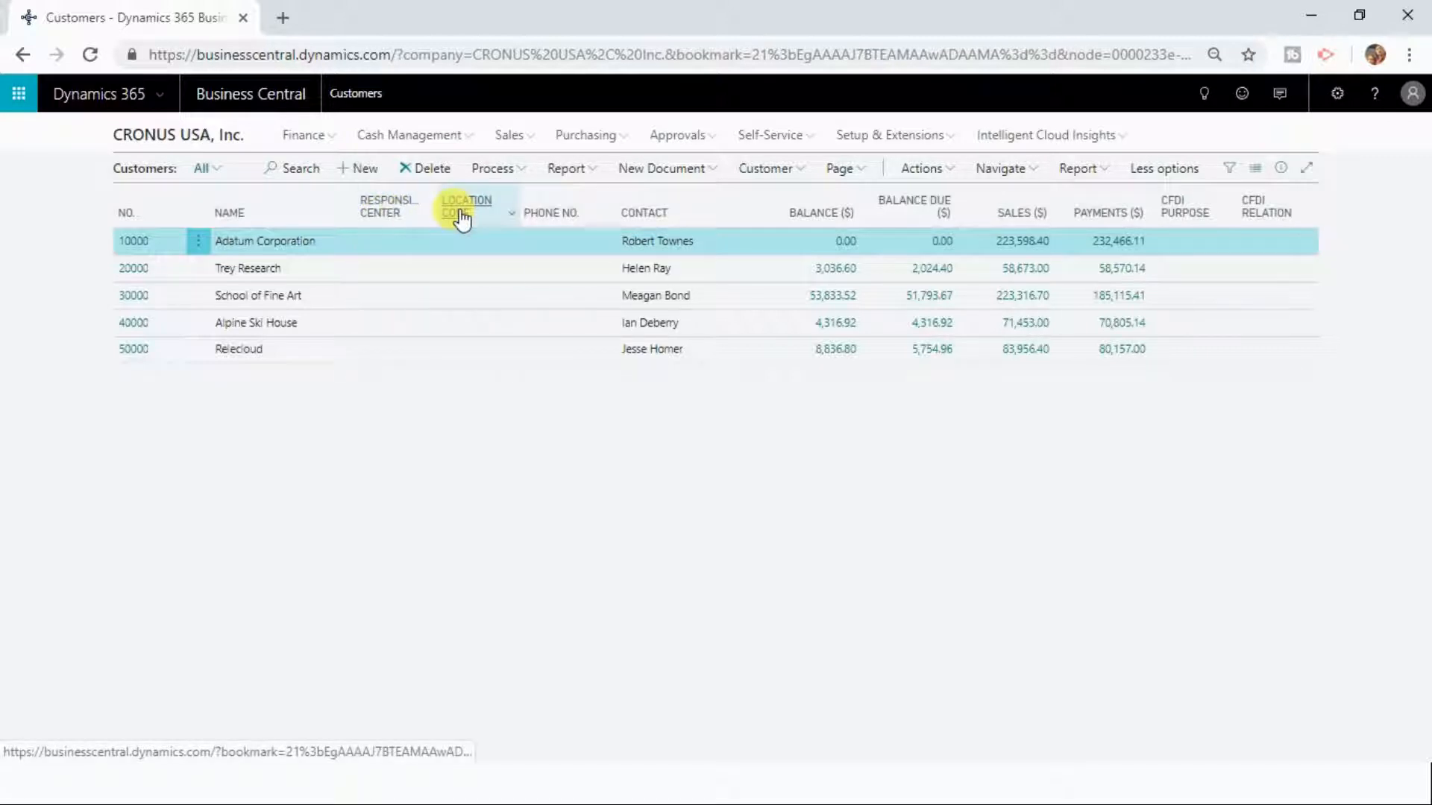
{"action": "mouse_move", "coordinate": [465, 206]}
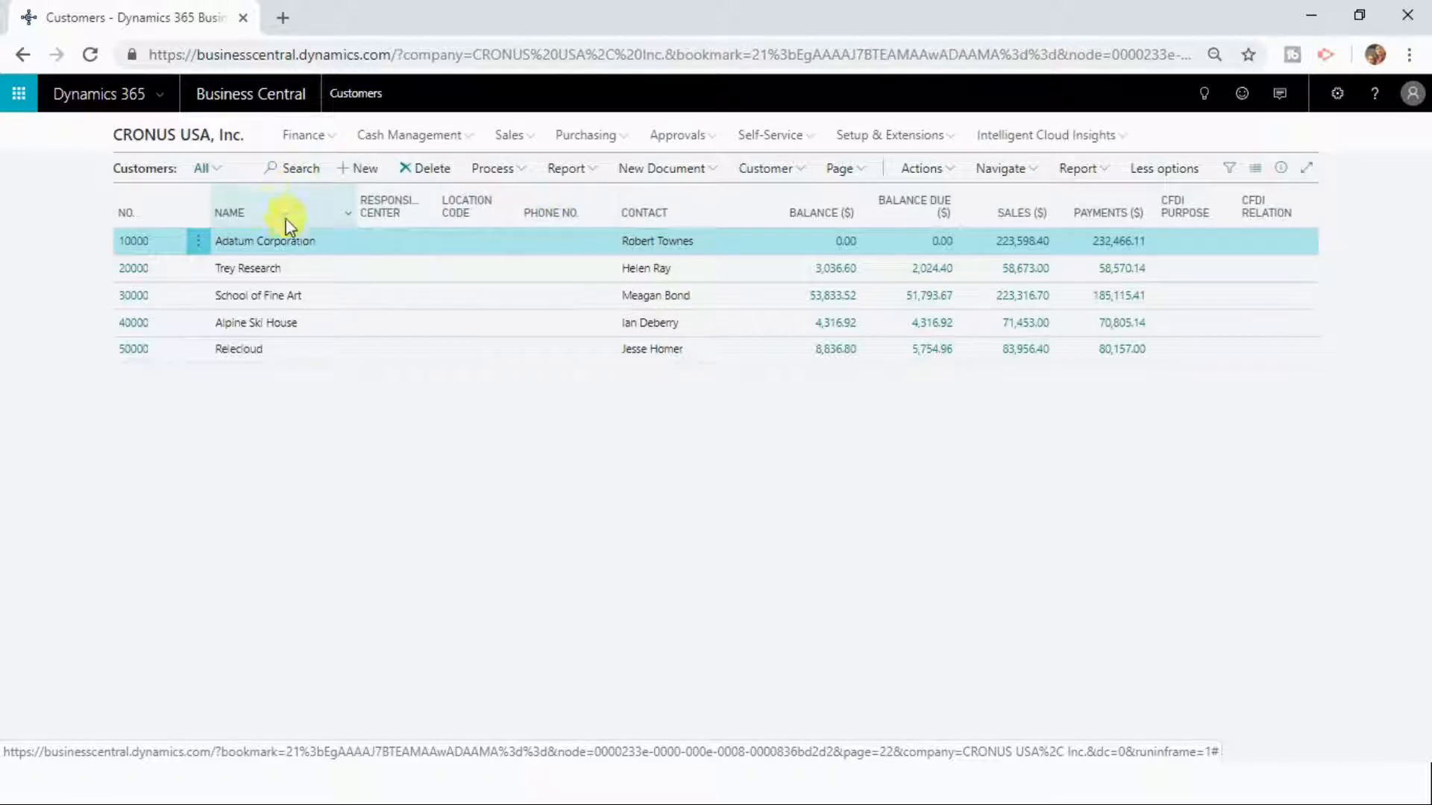
{"action": "mouse_move", "coordinate": [1050, 236]}
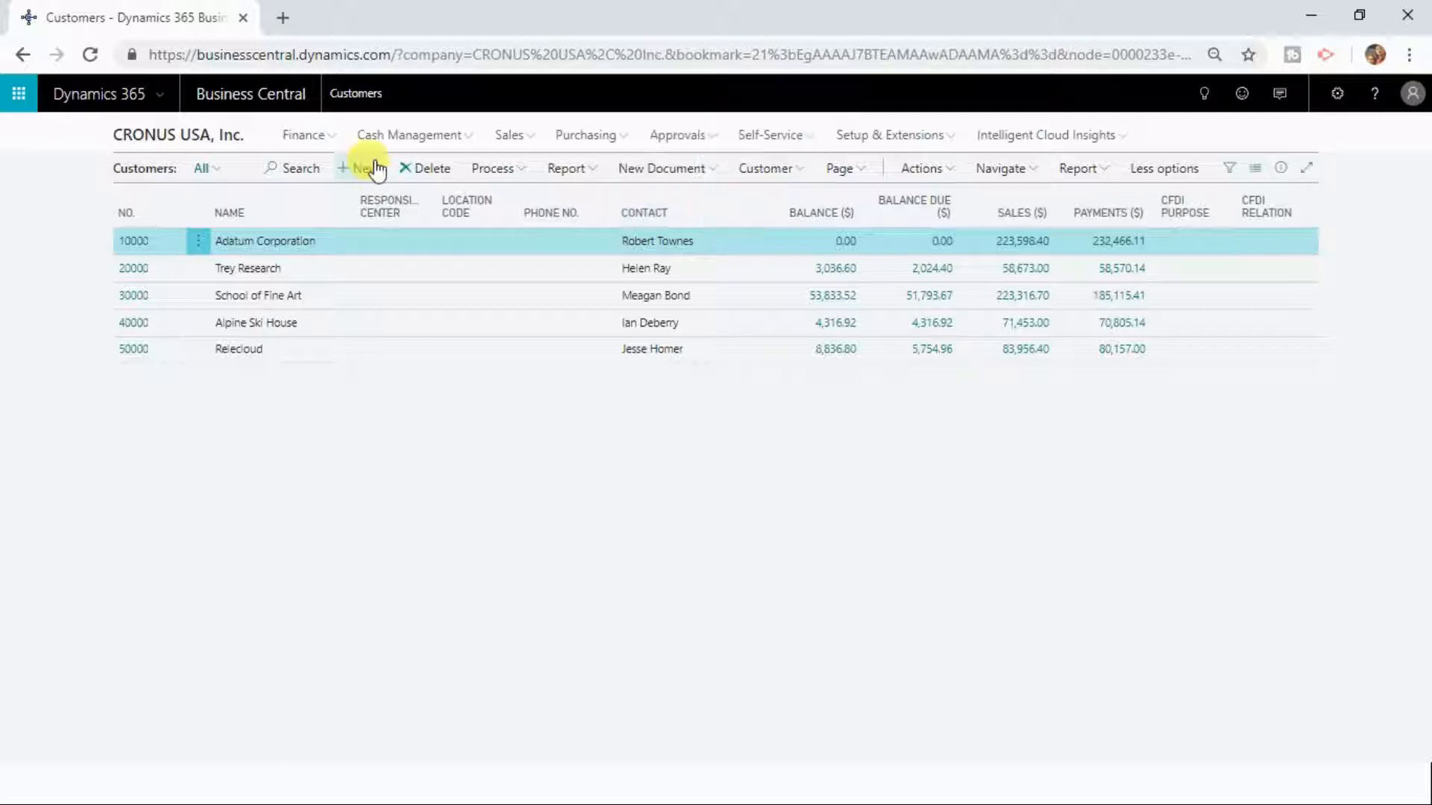
{"action": "mouse_move", "coordinate": [178, 136]}
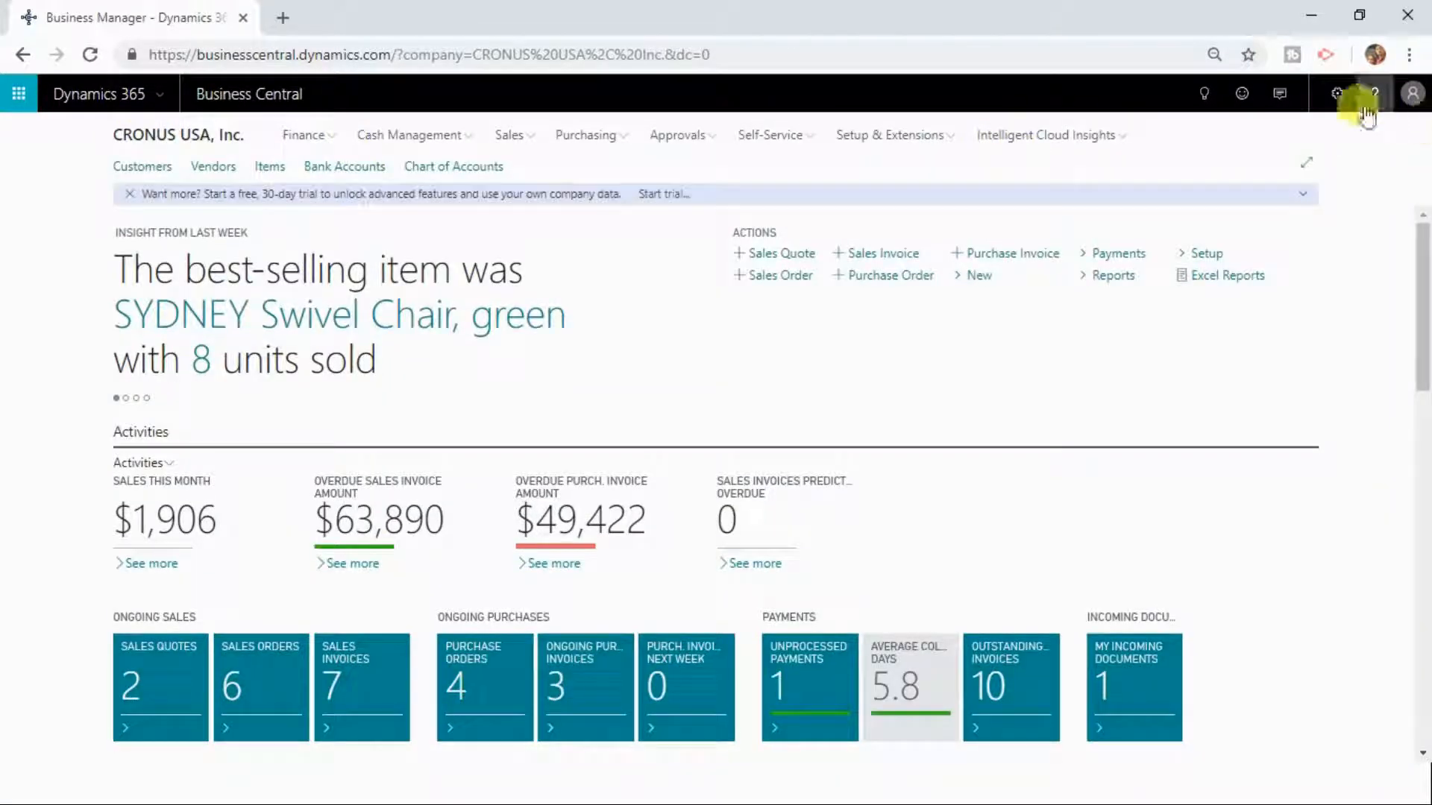
Personalize the home page, show the Add Field to Page pane, then advance to the designing-pages slide
{"action": "left_click", "coordinate": [1336, 92]}
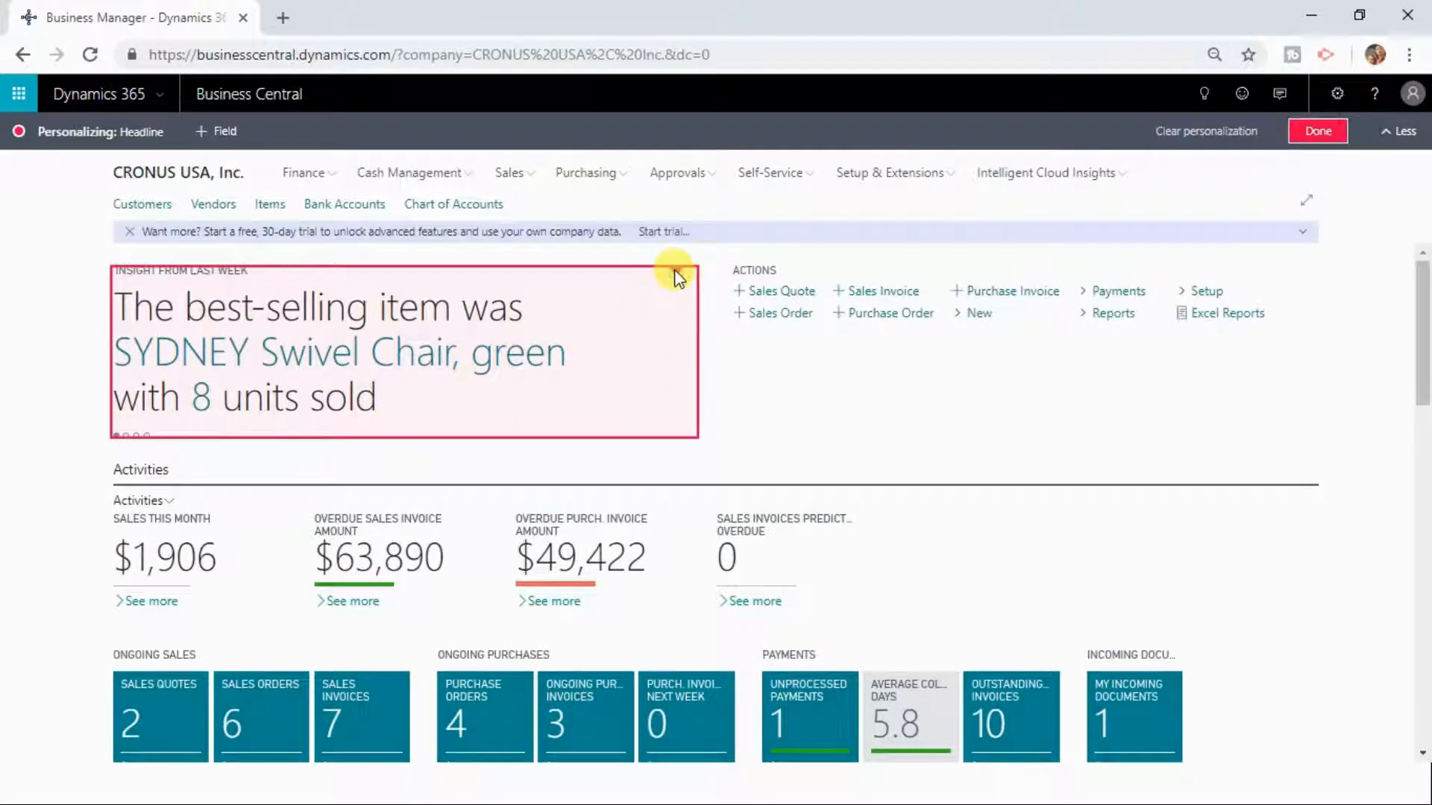
{"action": "left_click", "coordinate": [680, 274]}
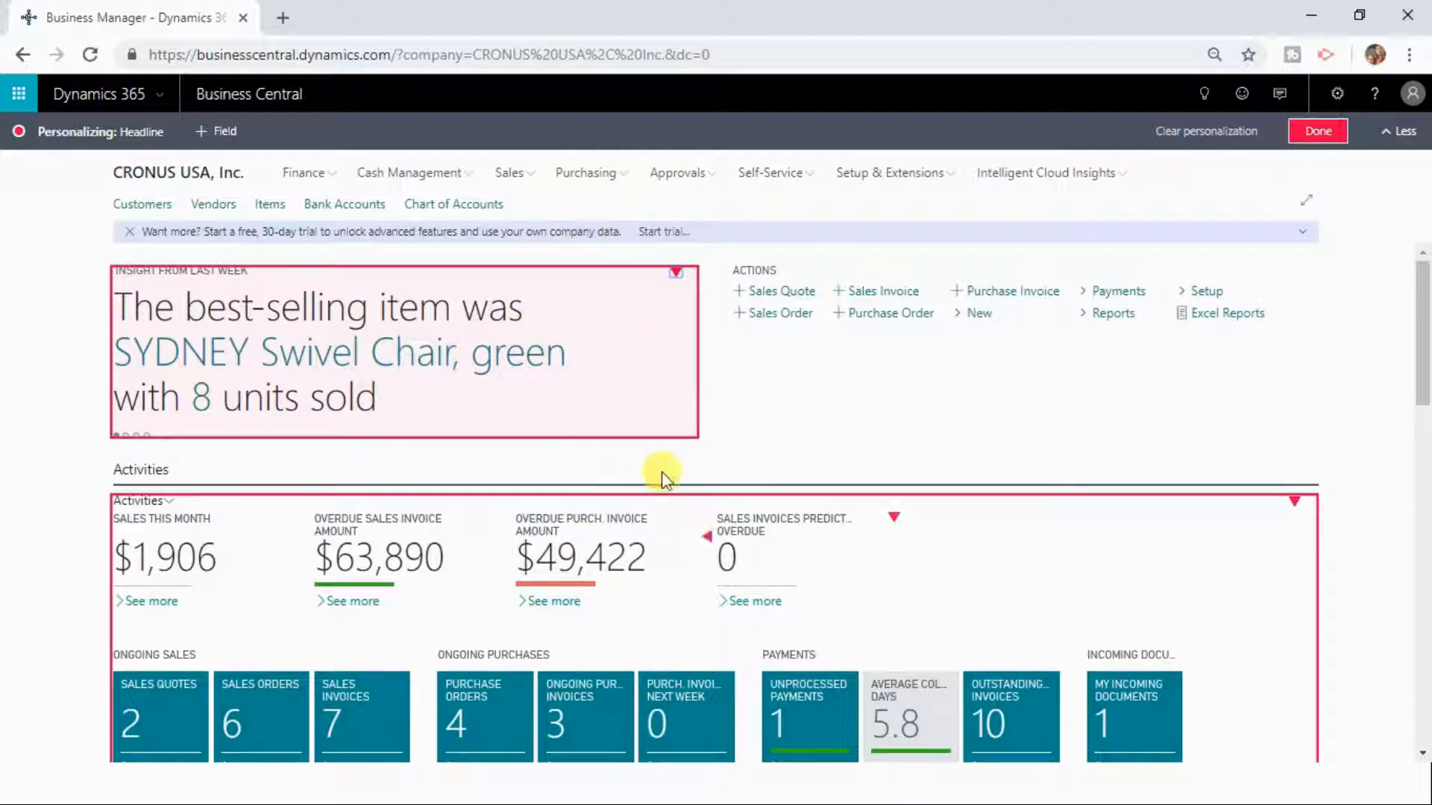
{"action": "mouse_move", "coordinate": [702, 552]}
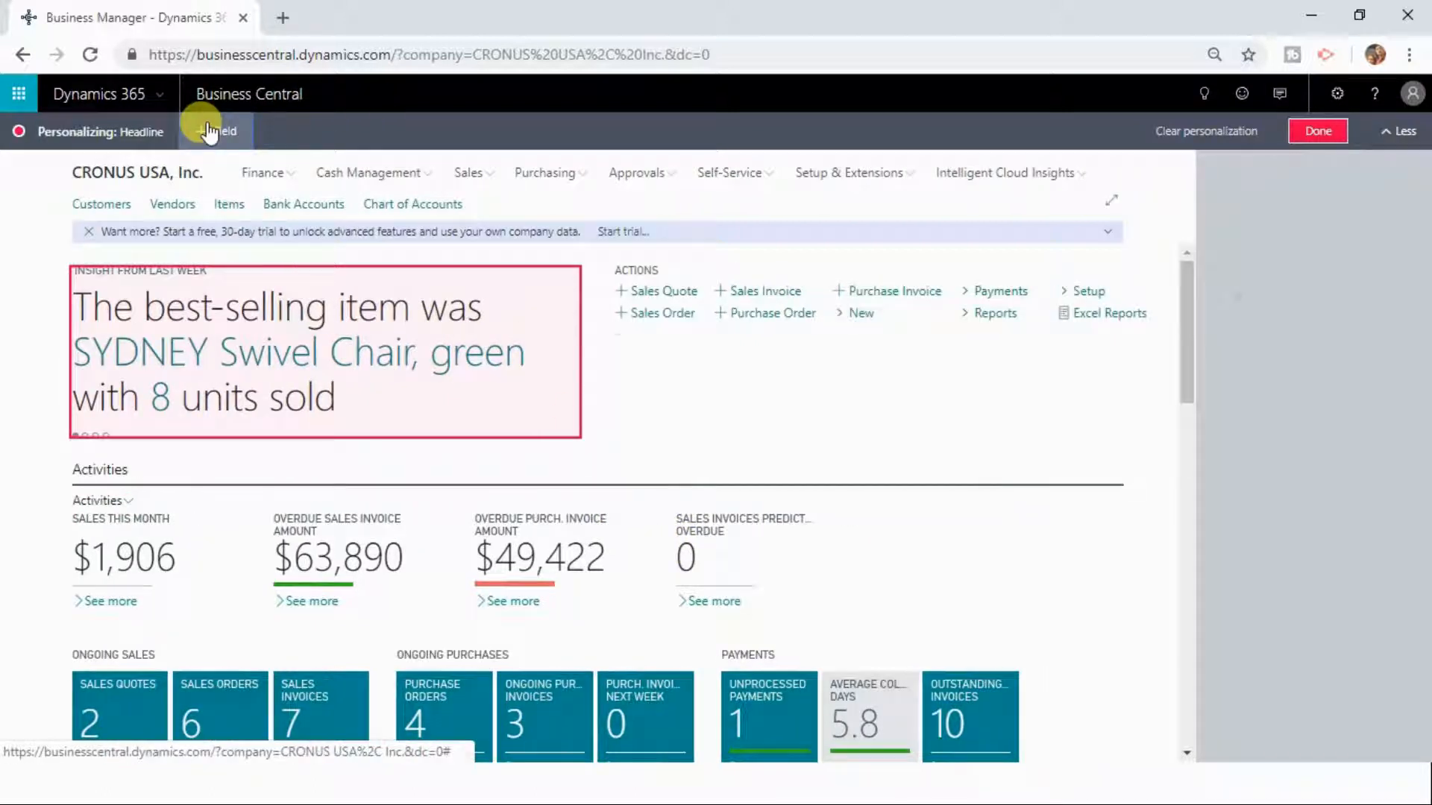
{"action": "left_click", "coordinate": [215, 131]}
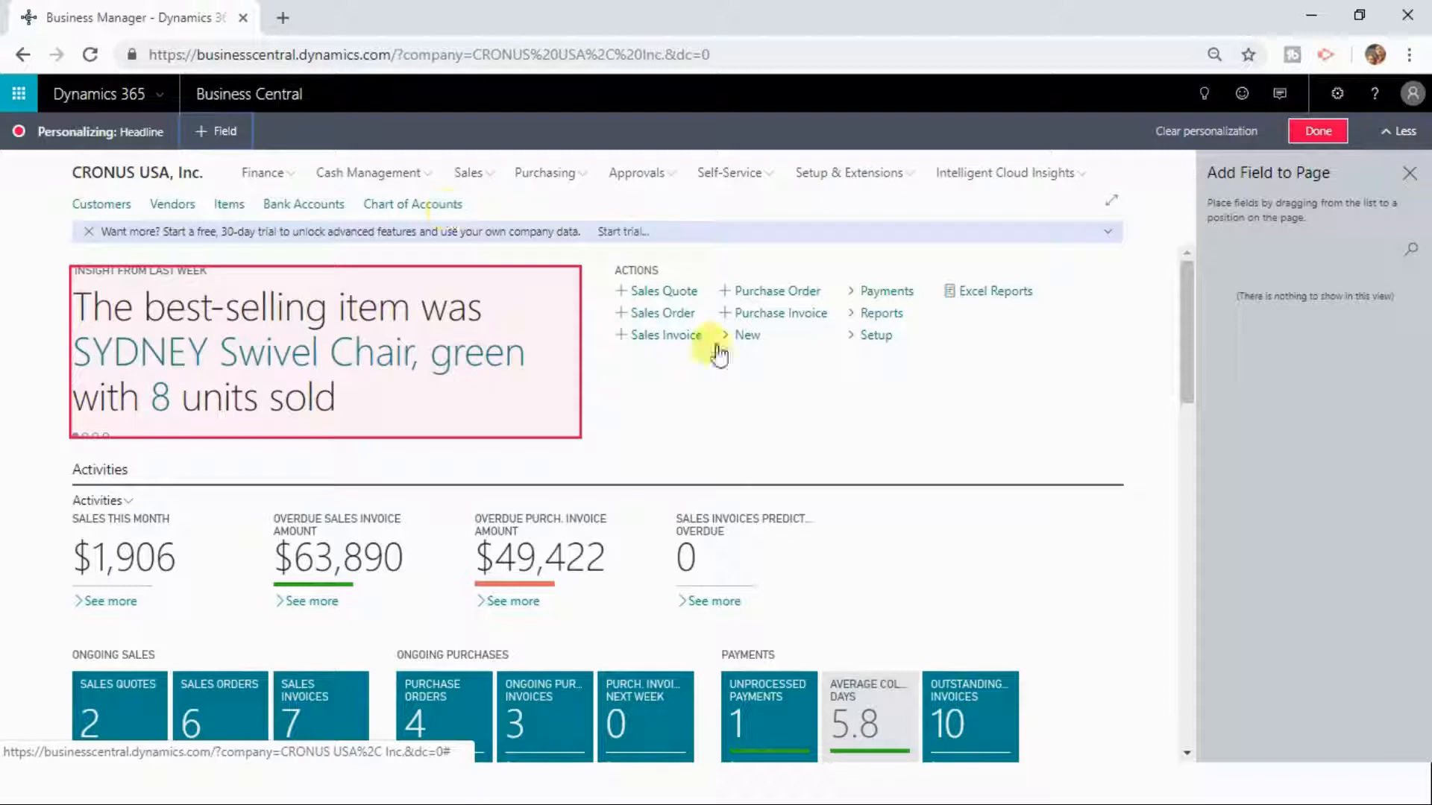
{"action": "left_click", "coordinate": [1315, 132]}
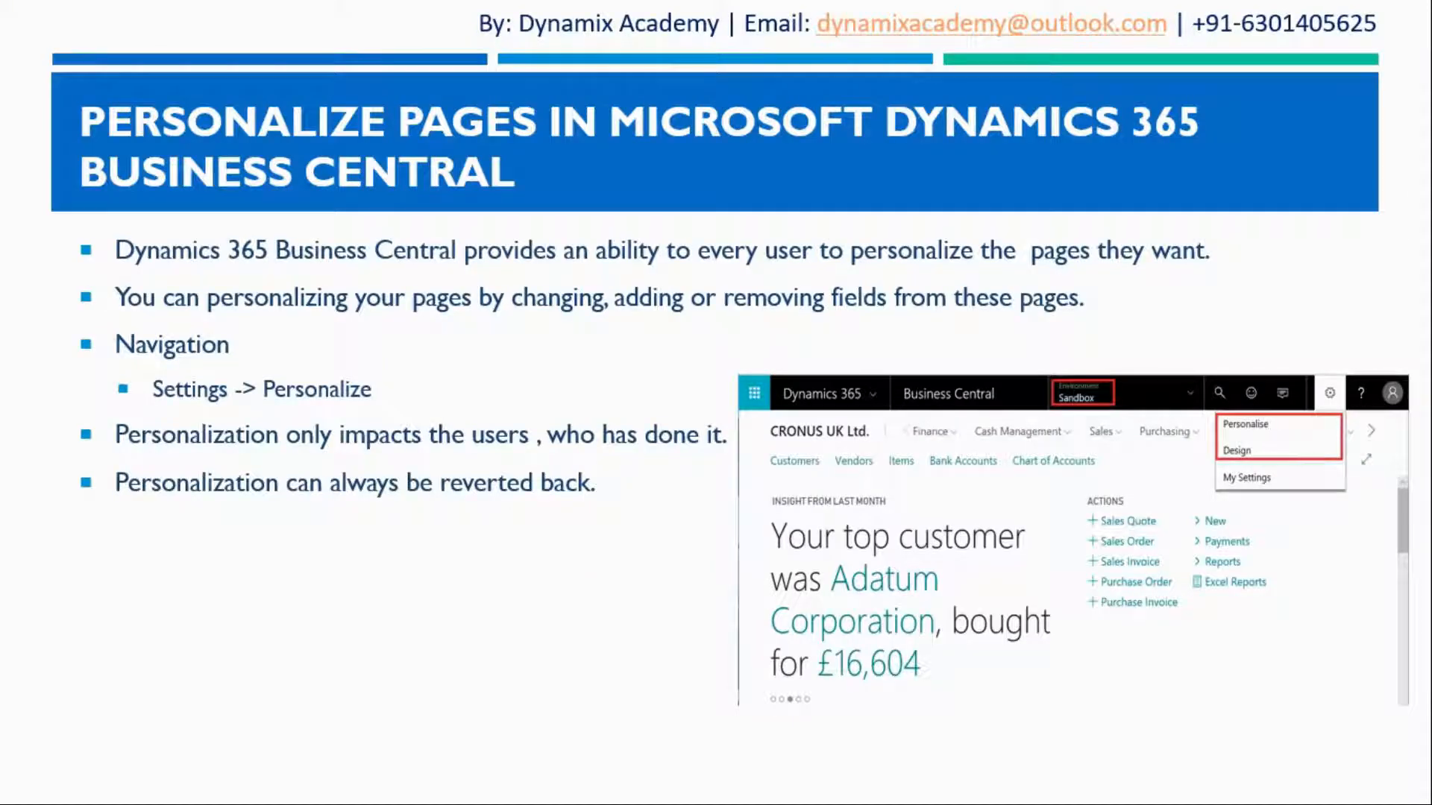
{"action": "key", "text": "Right"}
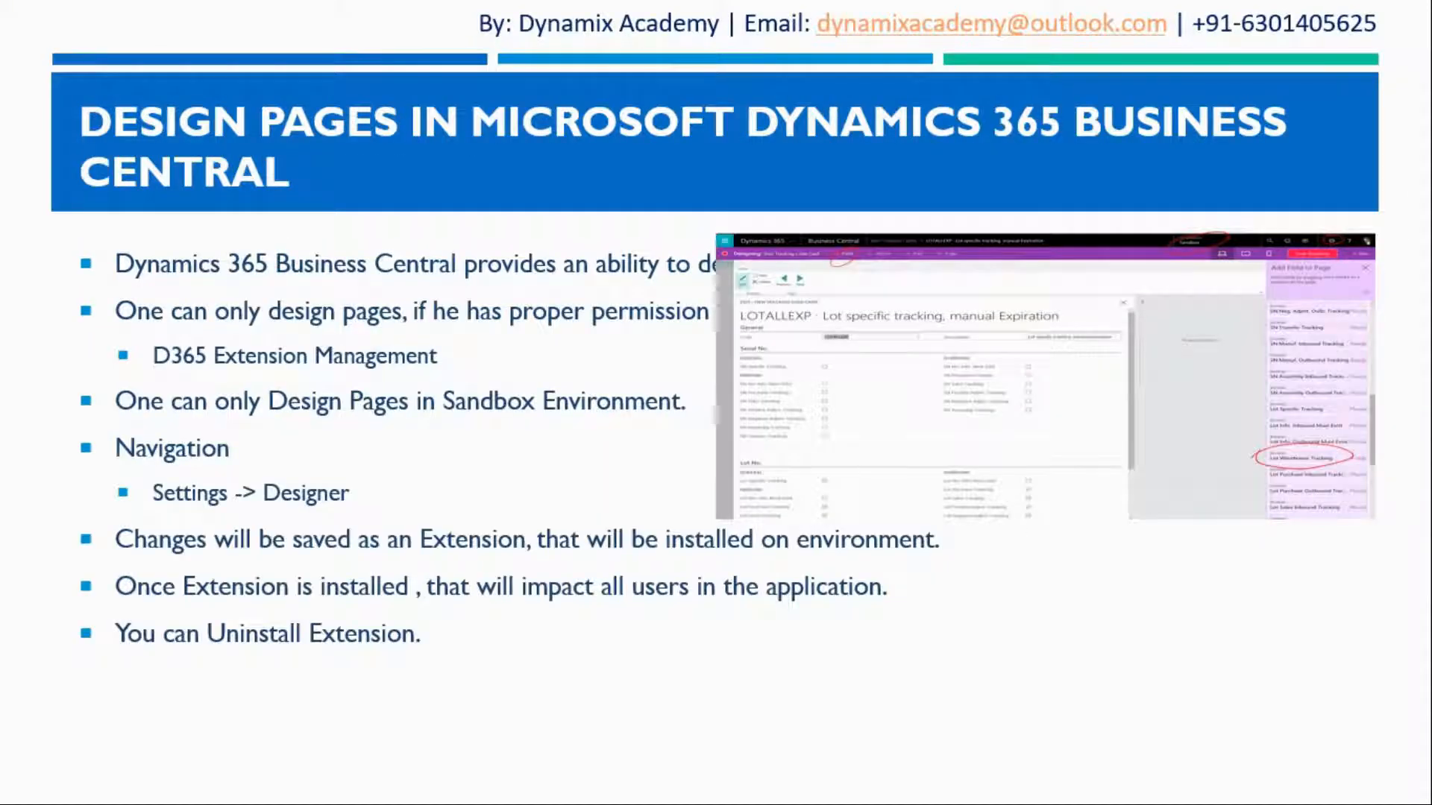